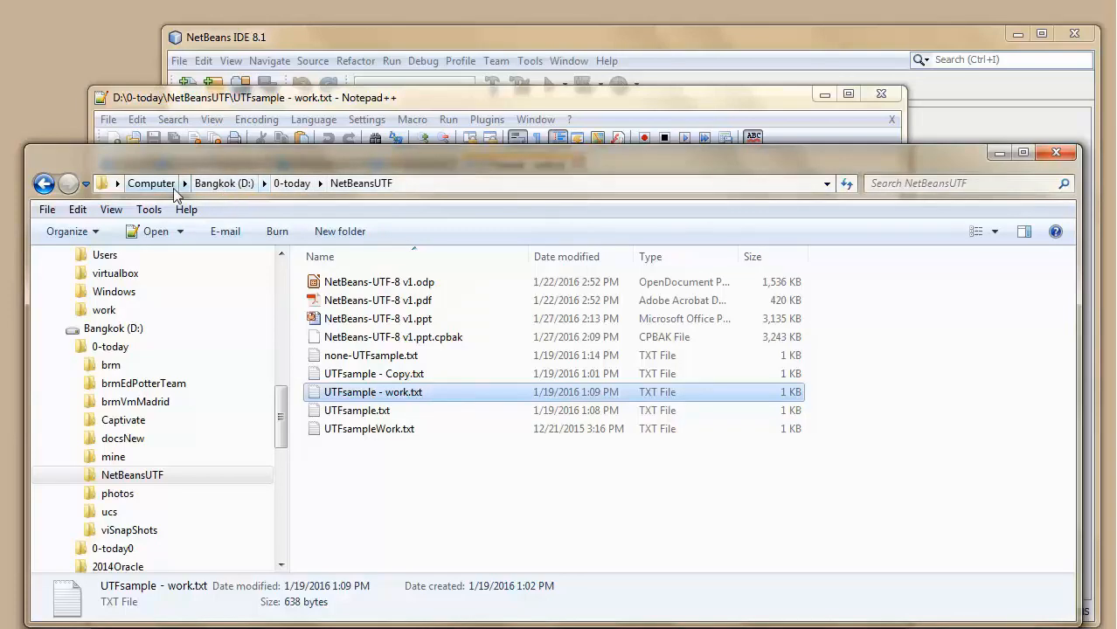
mouse_move(363, 188)
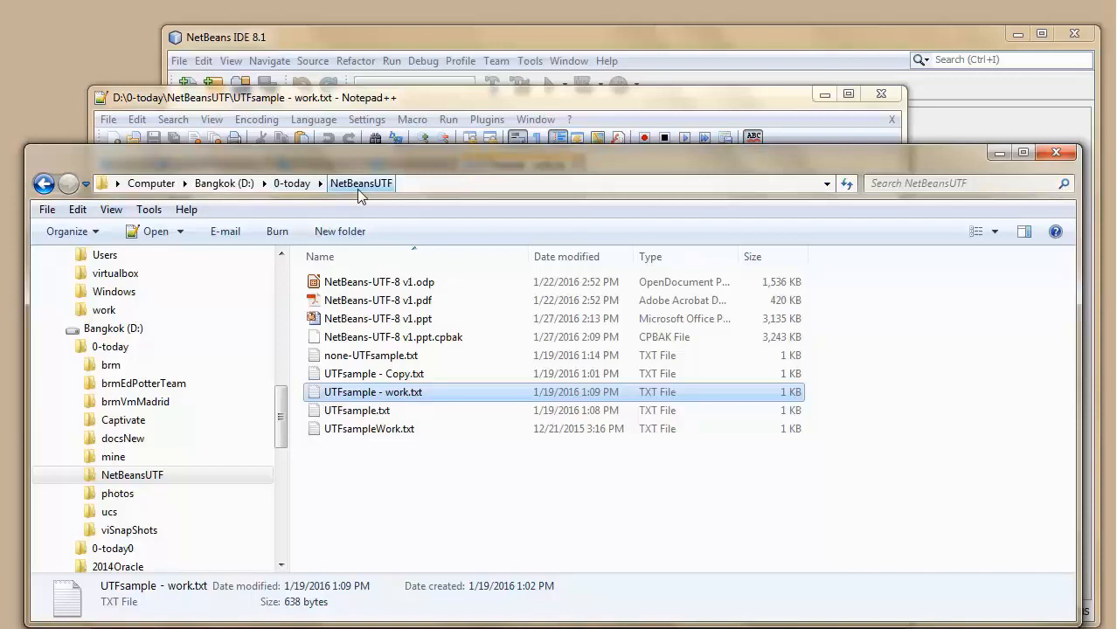
Step: Review UTFsample - work.txt in Notepad++, selecting the word obrigado on the last line
double_click(374, 391)
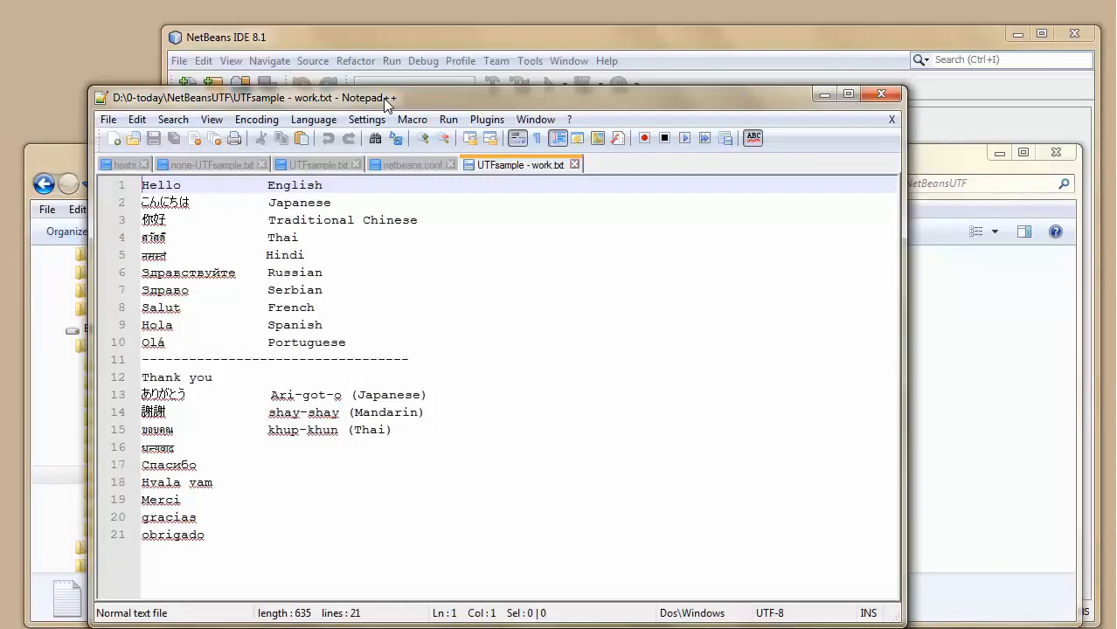
mouse_move(196, 229)
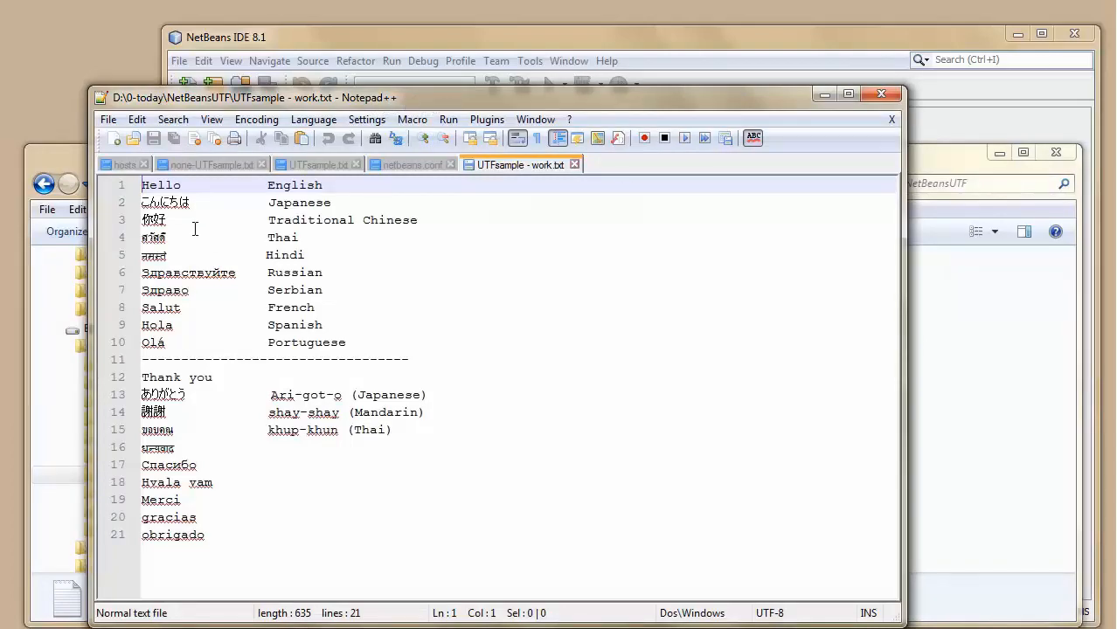
mouse_move(175, 208)
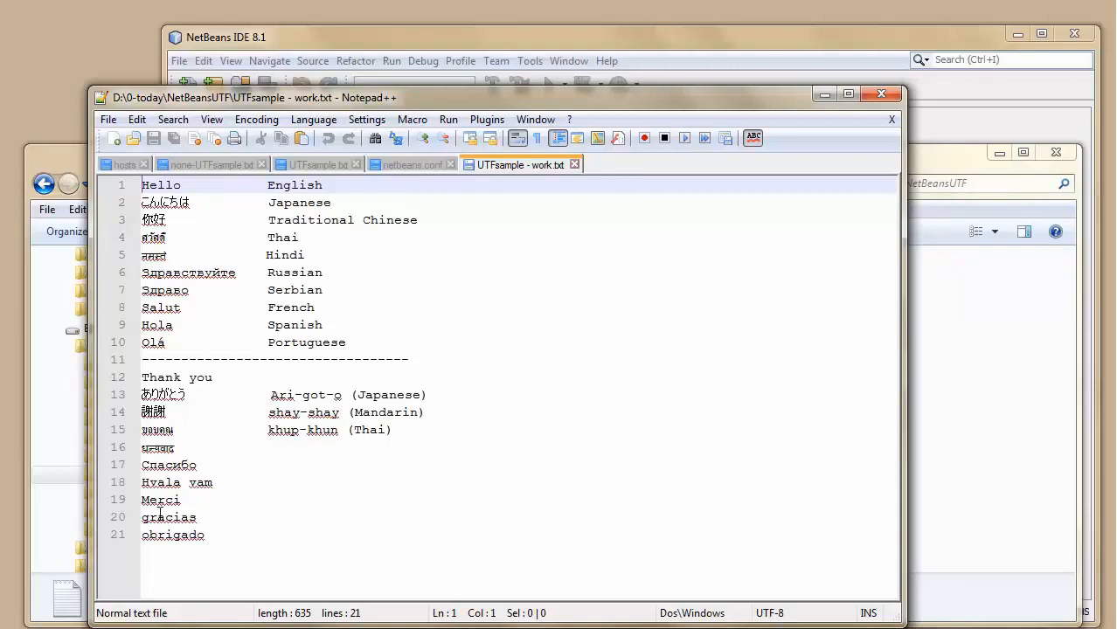
double_click(171, 535)
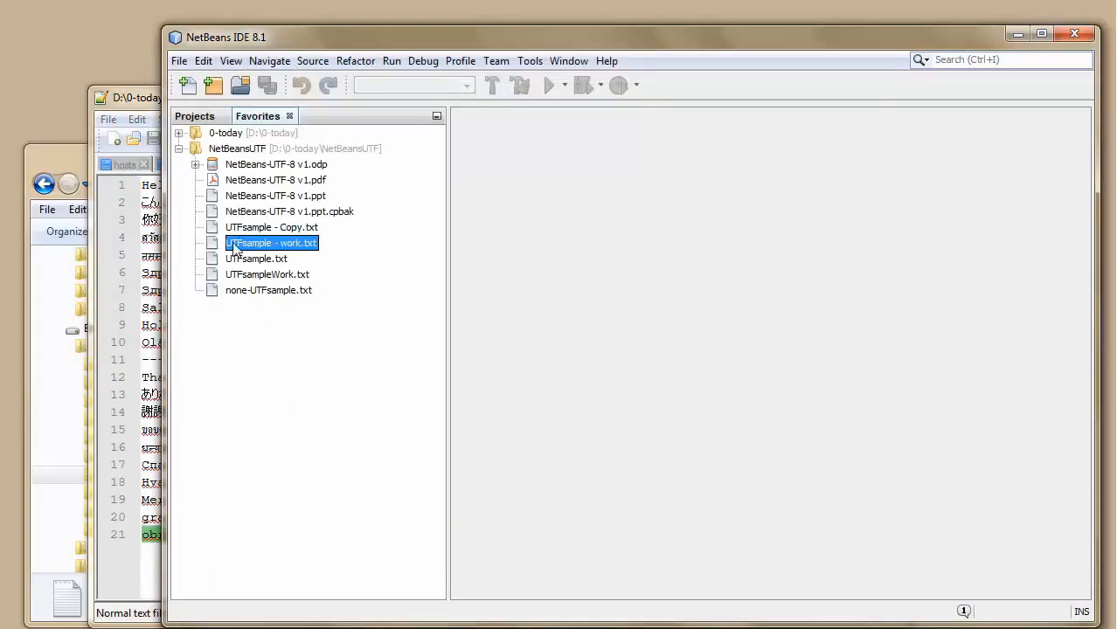
Step: Open UTFsample - work.txt from Favorites, accepting the windows-1252 warning, with the cursor after Portuguese on line 10
double_click(271, 241)
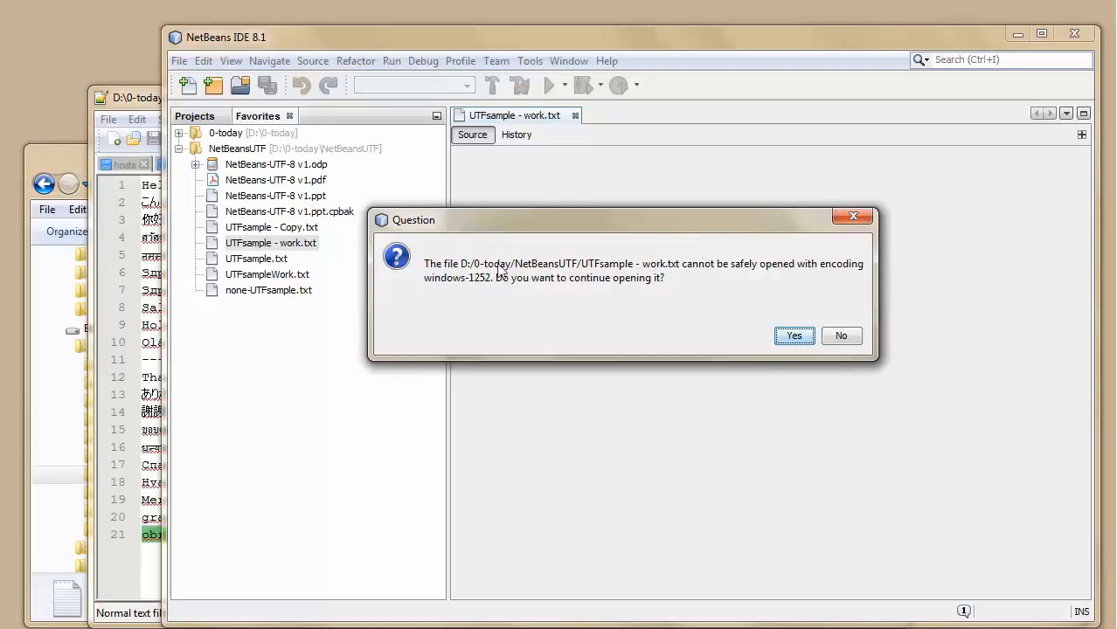
mouse_move(767, 278)
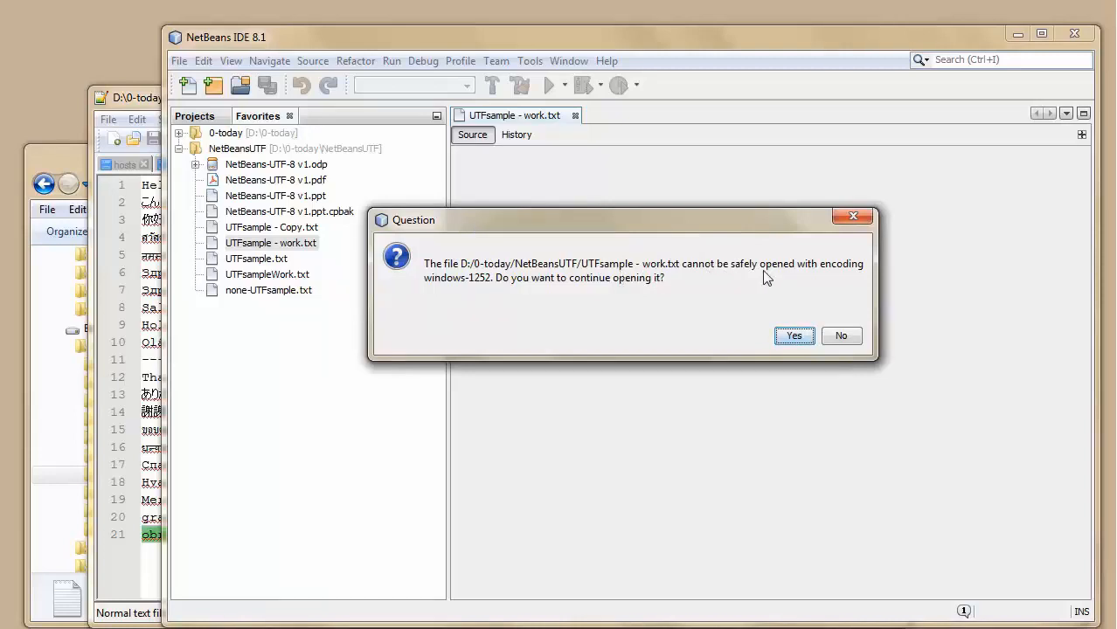
mouse_move(449, 292)
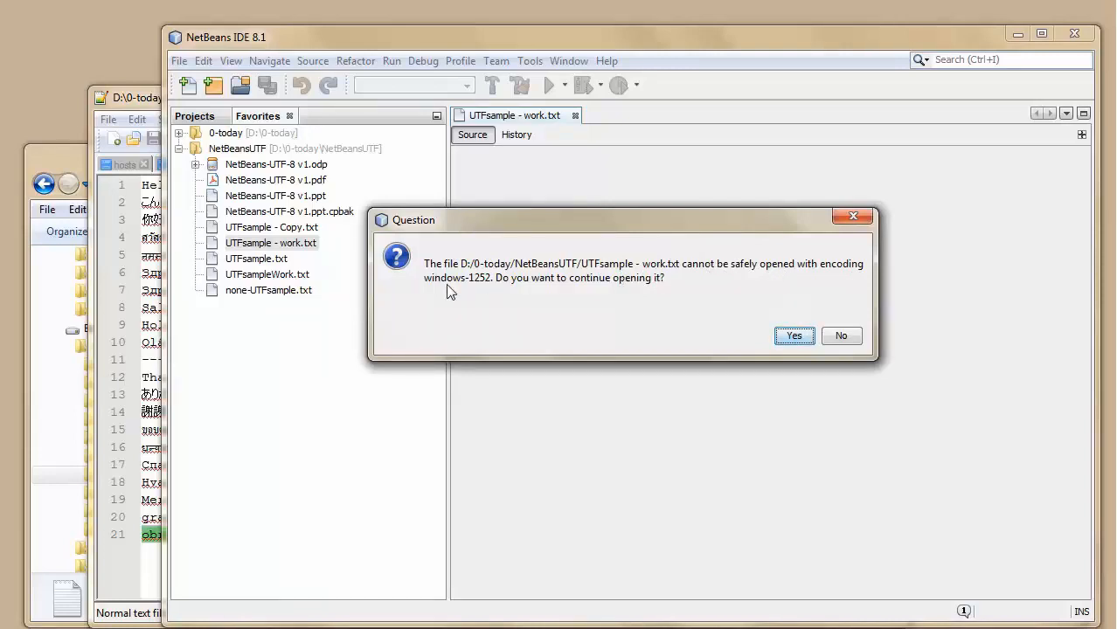
mouse_move(511, 286)
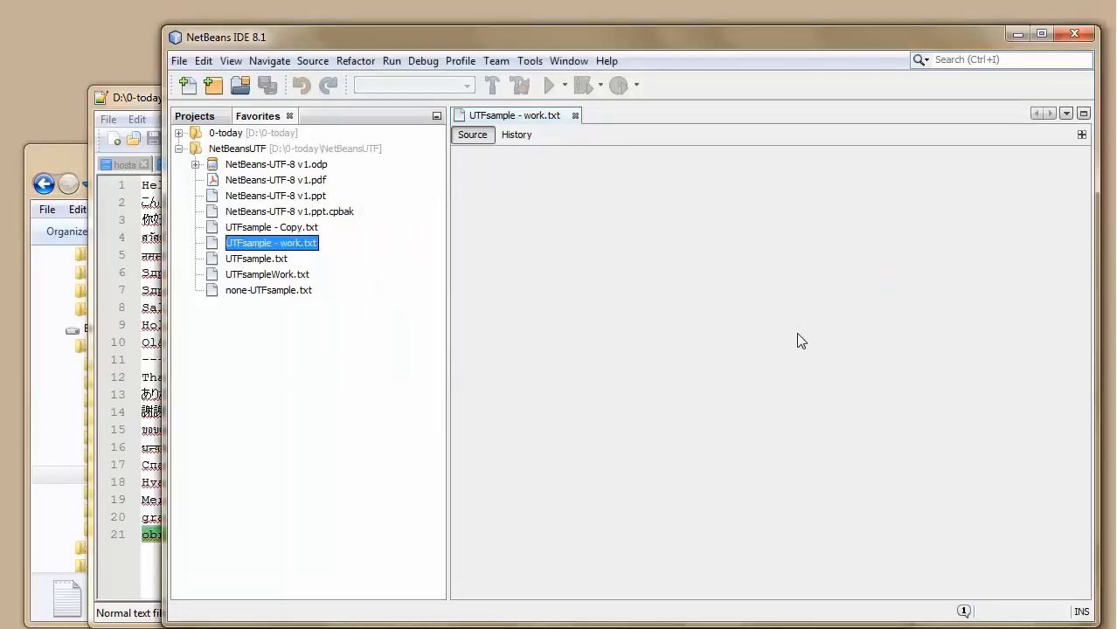
double_click(271, 241)
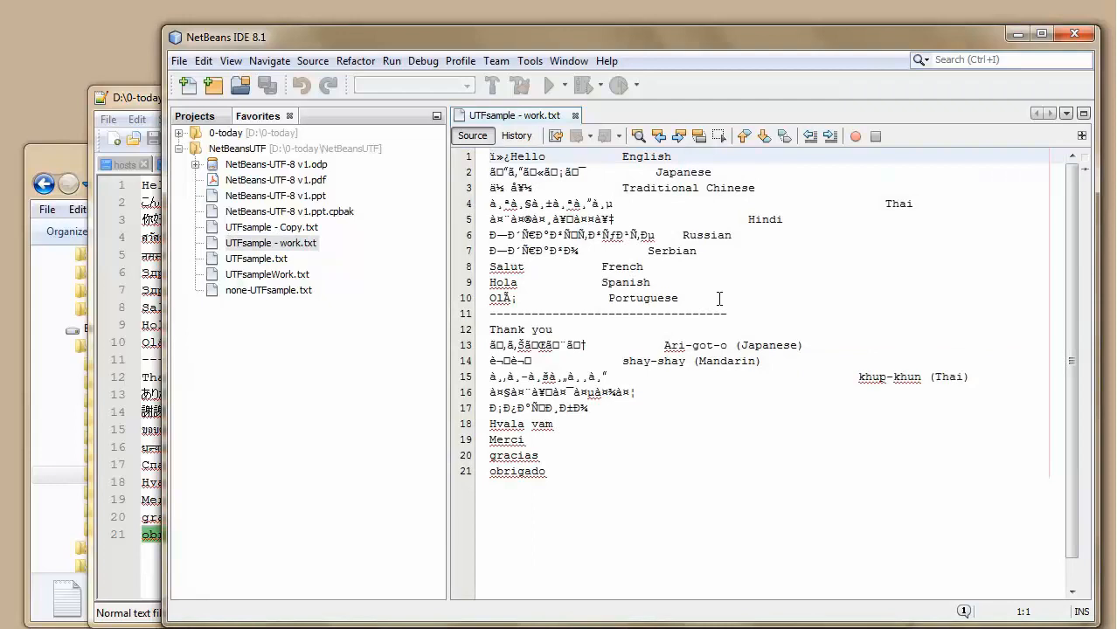
click(645, 157)
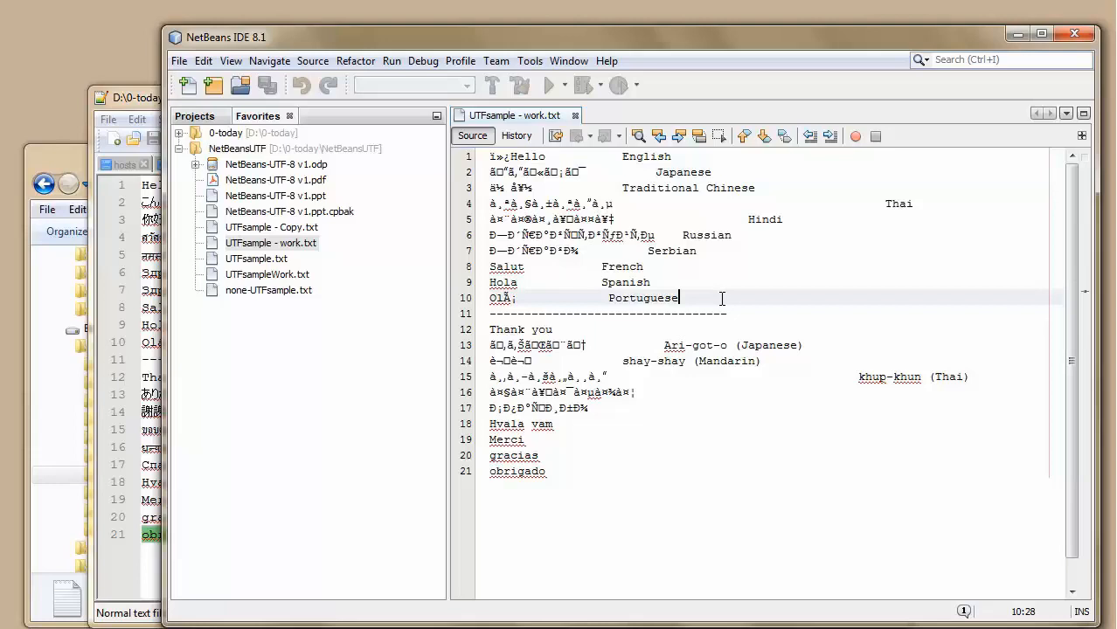
Step: Add the word edit on a new line below Portuguese, save the file and close its editor
key(Return)
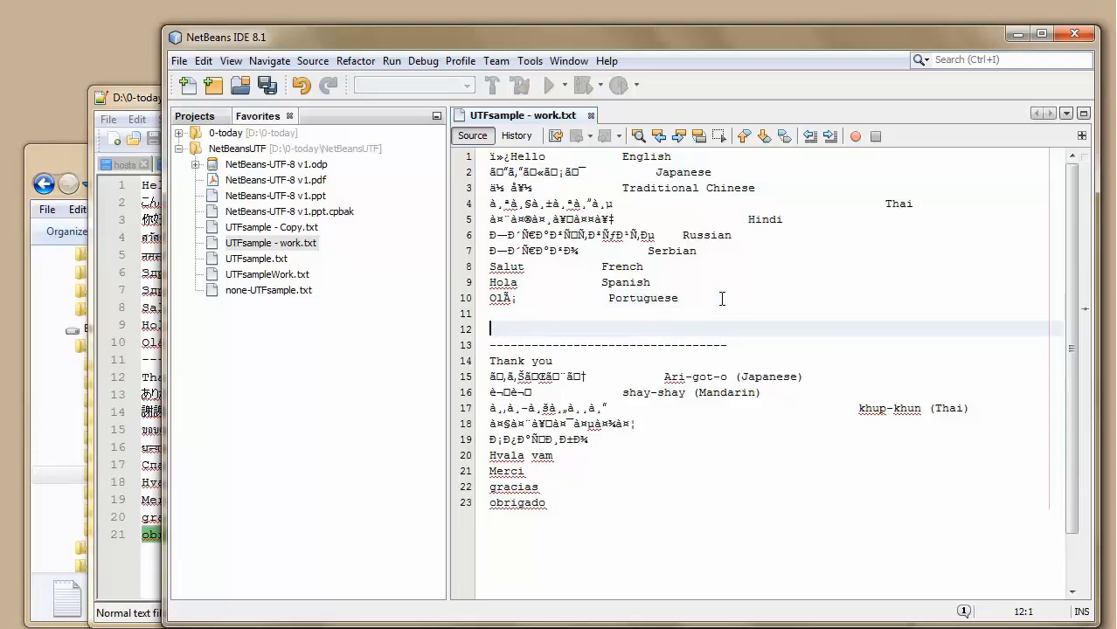
text(ed)
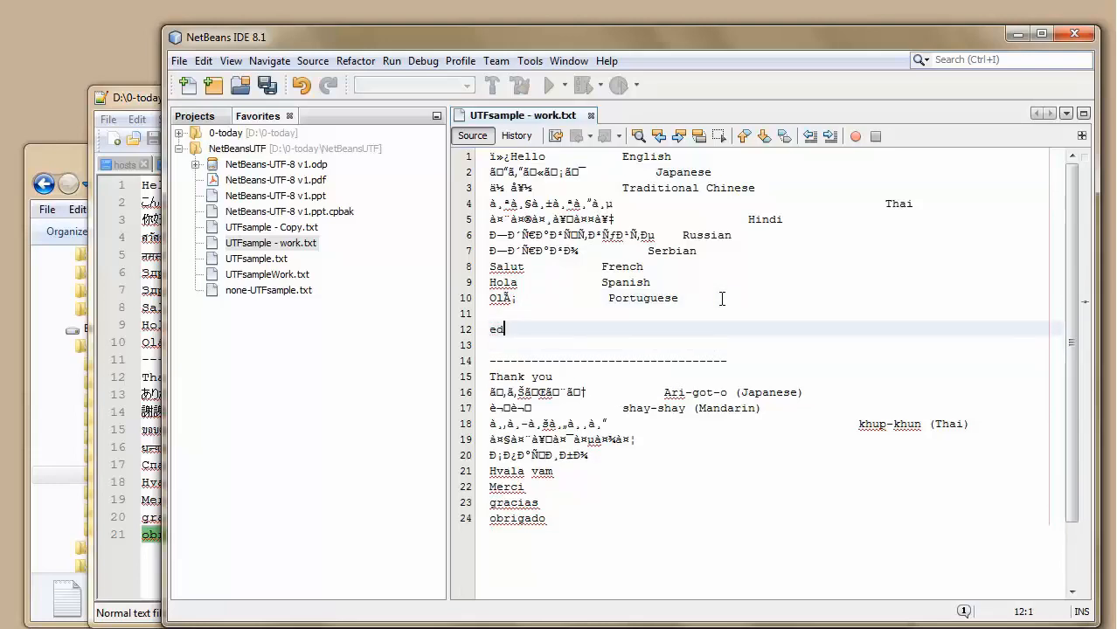
text(it)
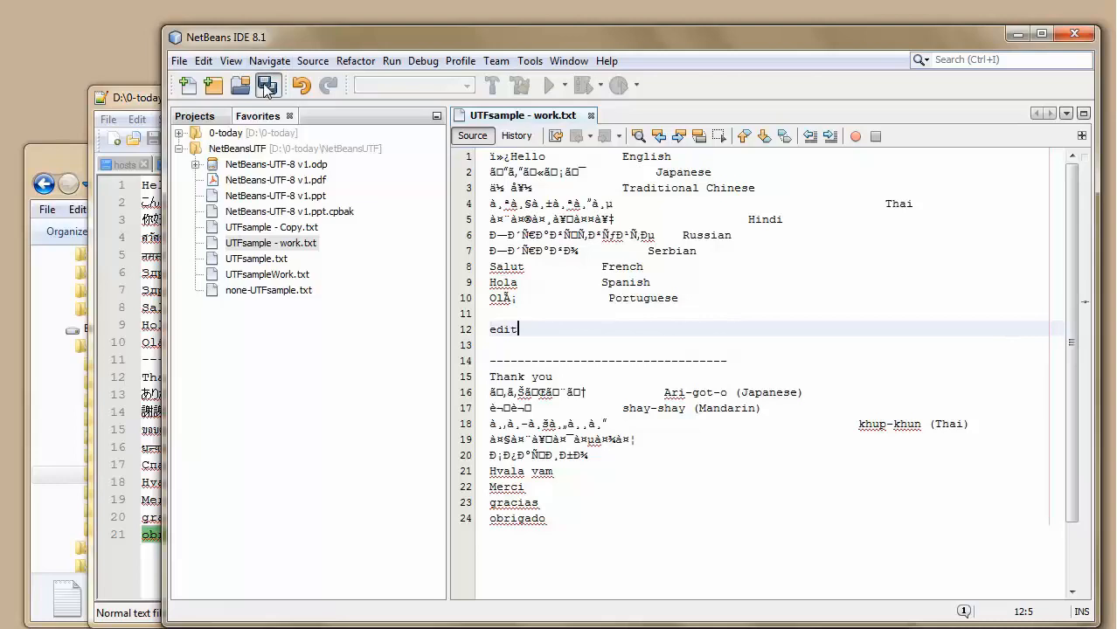
click(265, 84)
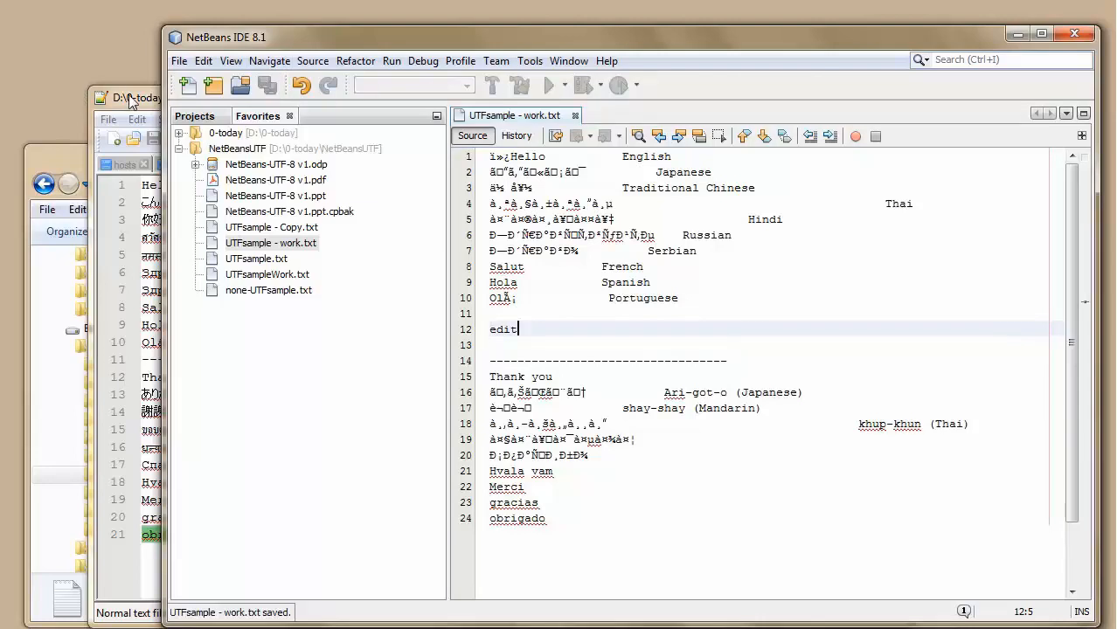
click(575, 116)
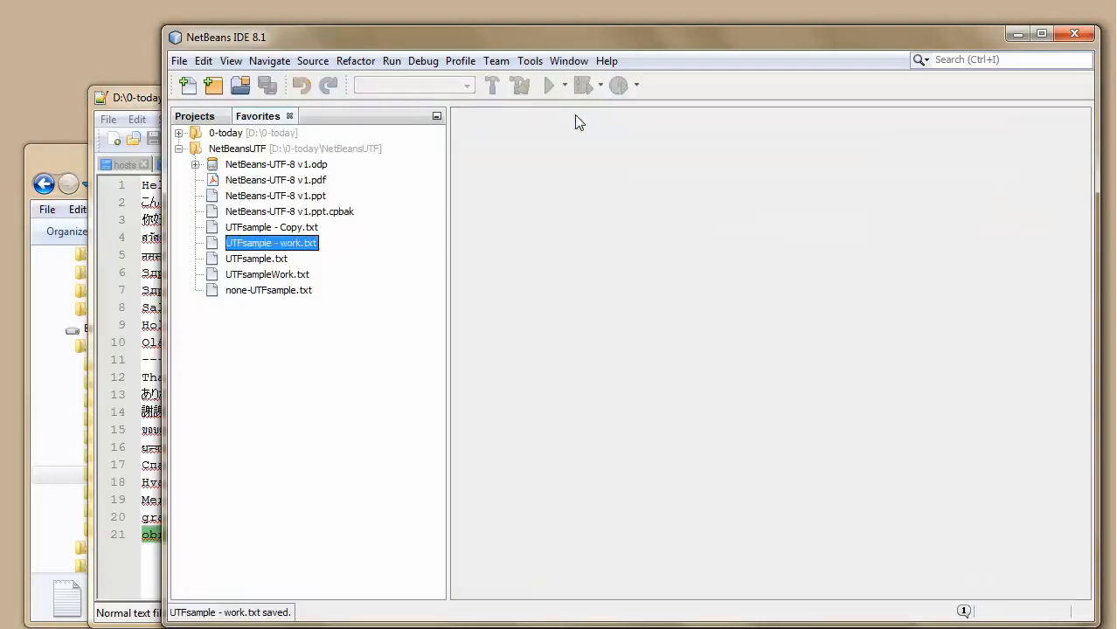
double_click(272, 242)
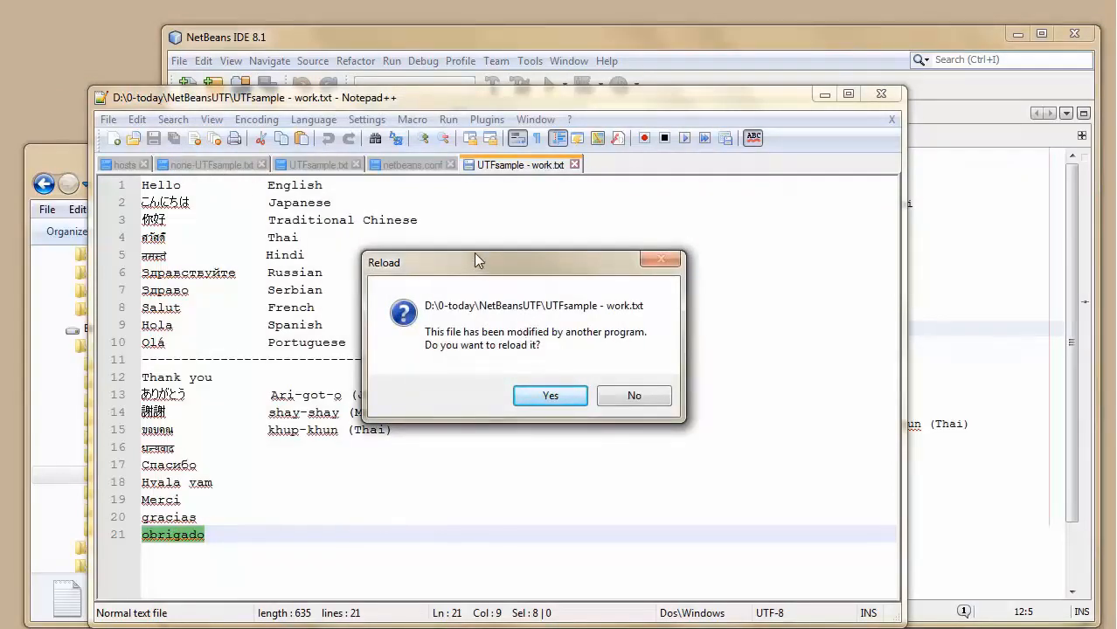
mouse_move(628, 306)
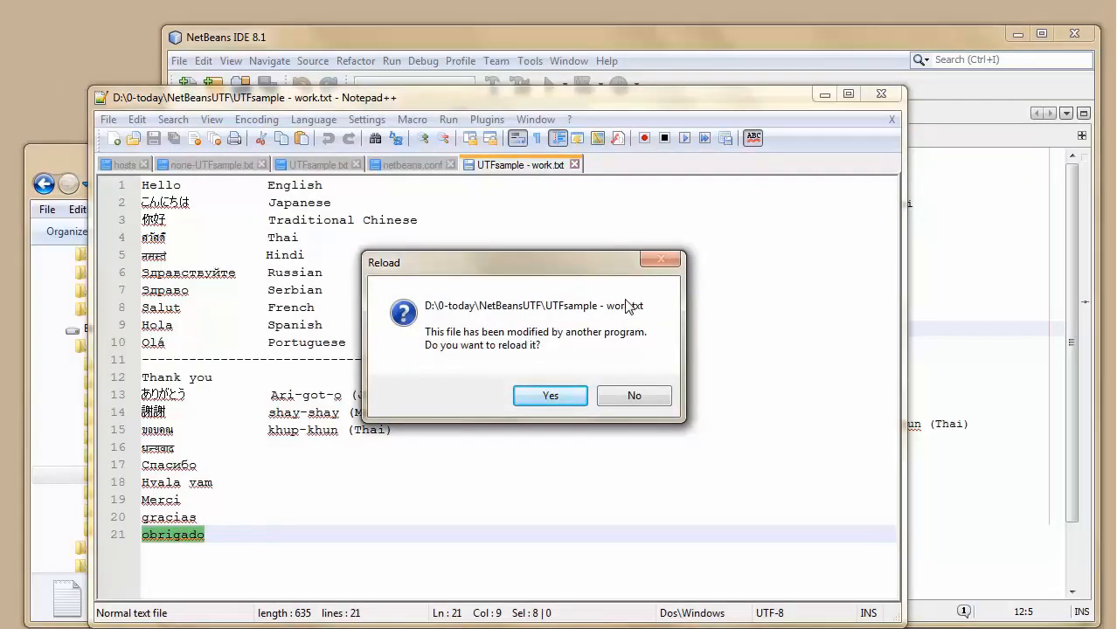
Step: Reload the work file in Notepad++ with the changes made by NetBeans
click(549, 395)
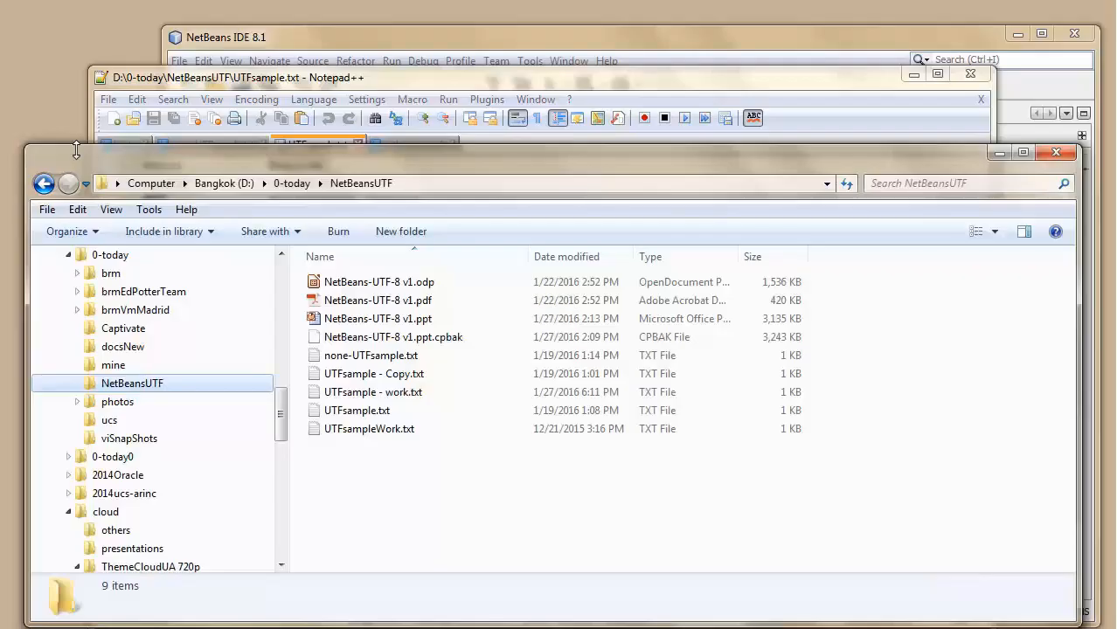
mouse_move(374, 391)
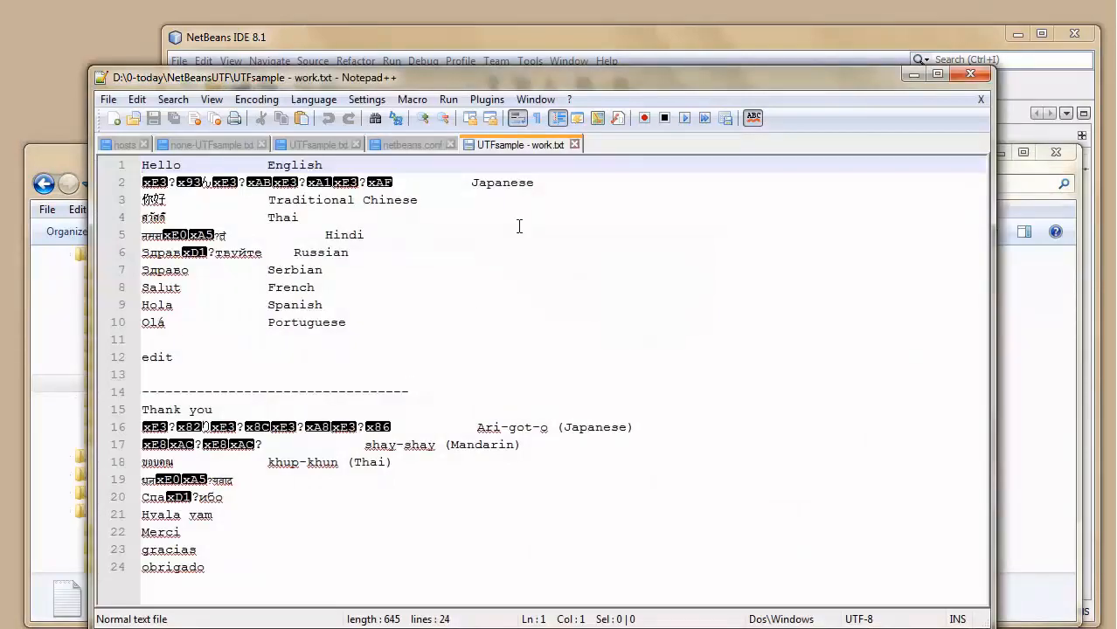
mouse_move(410, 143)
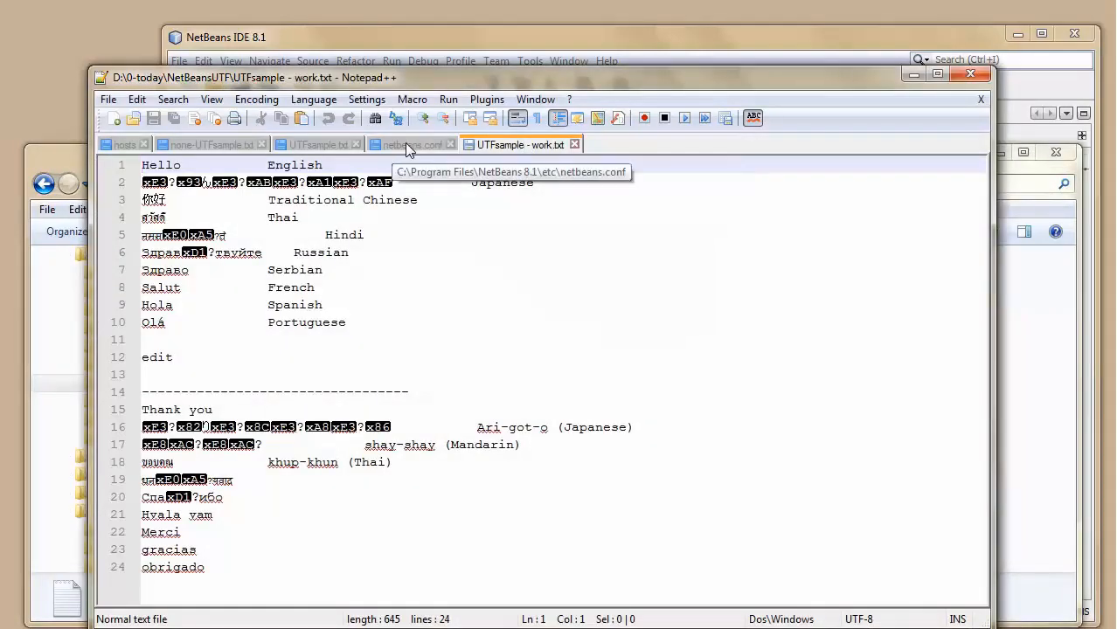
mouse_move(315, 143)
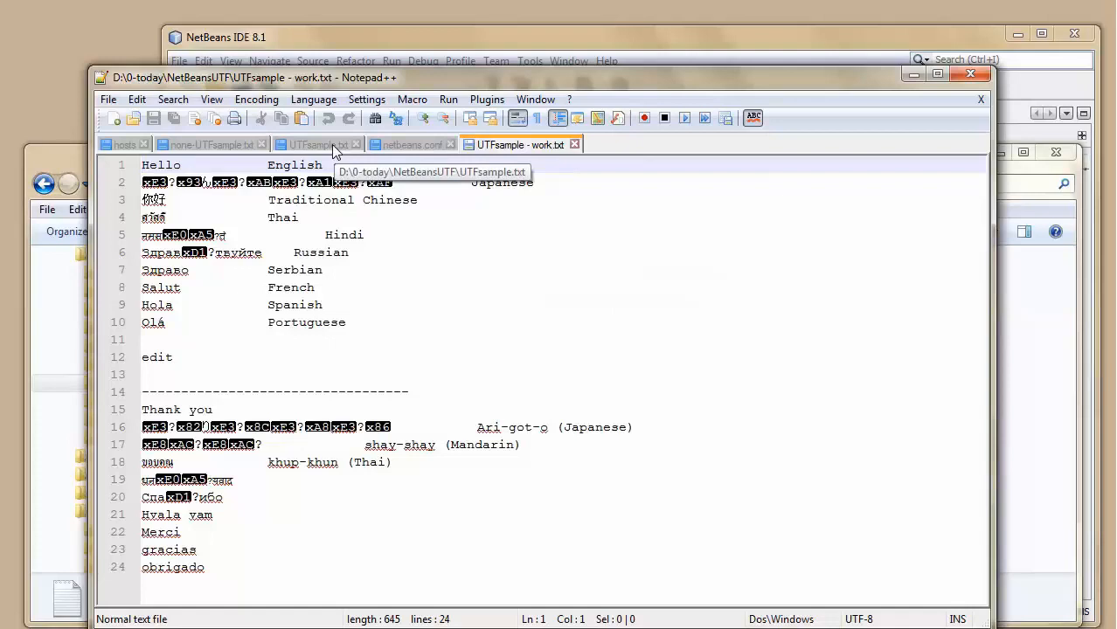
Step: Restore the work file from UTFsample.txt's clean UTF-8 text and save it
click(315, 144)
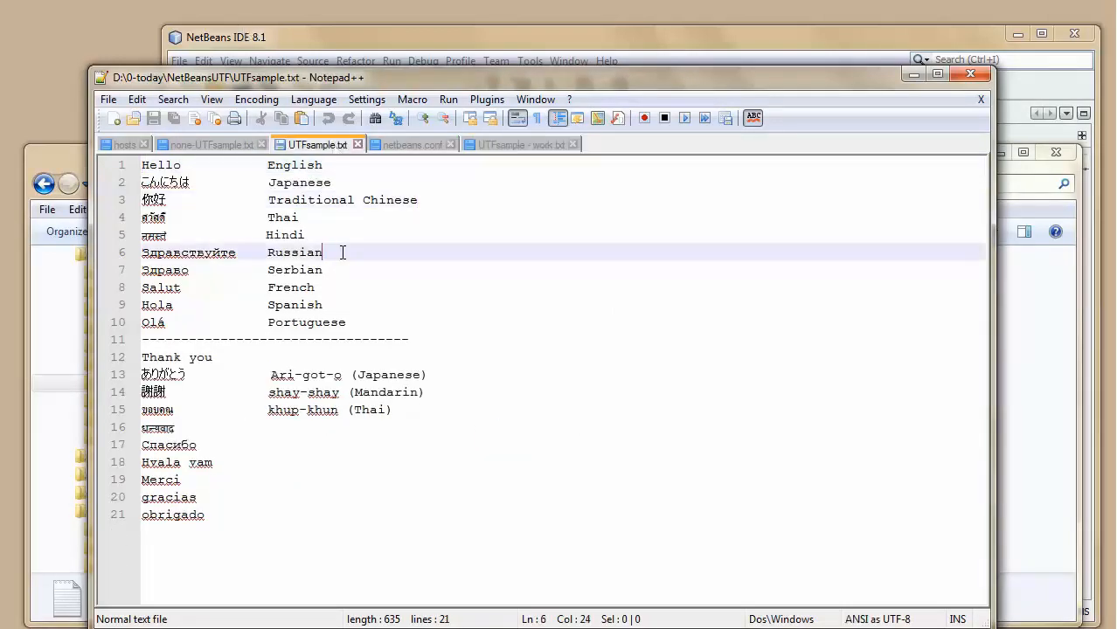
key(ctrl+a)
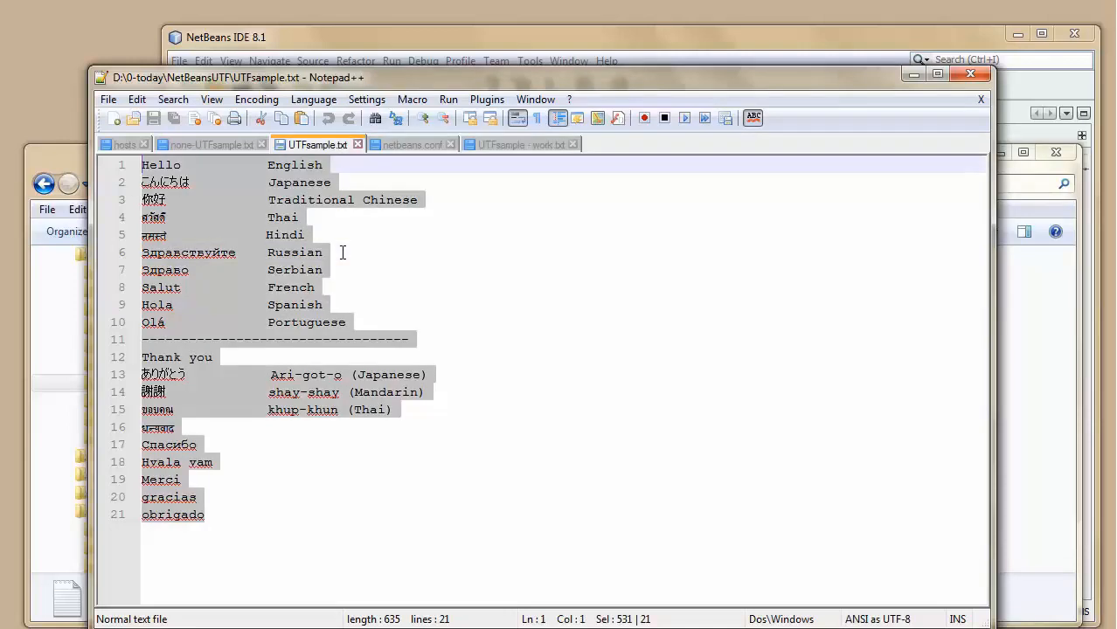
click(521, 143)
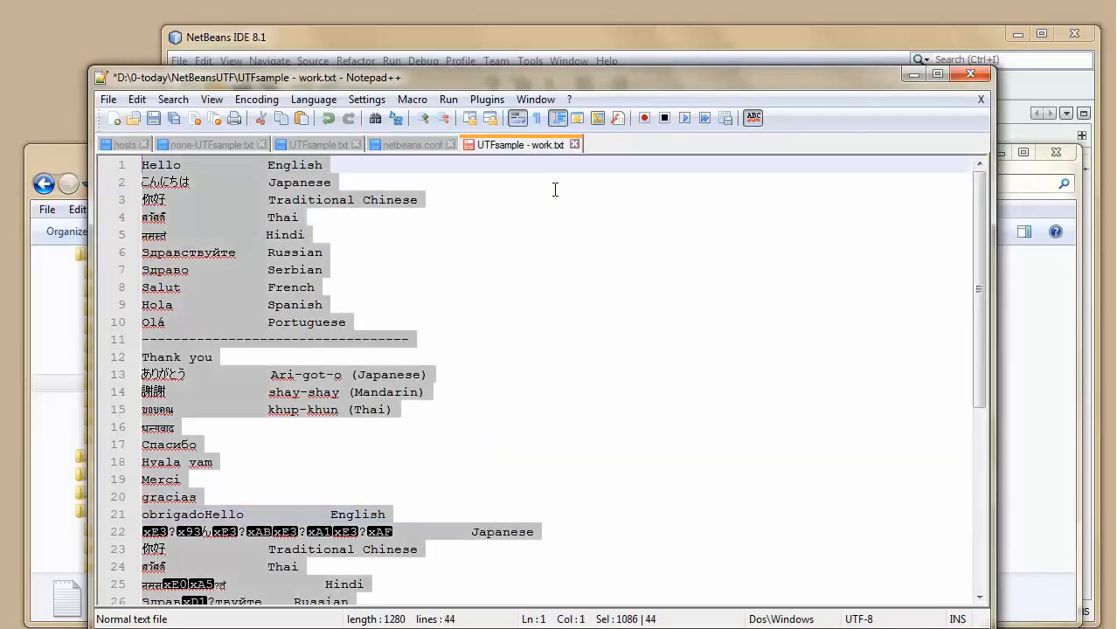
click(173, 119)
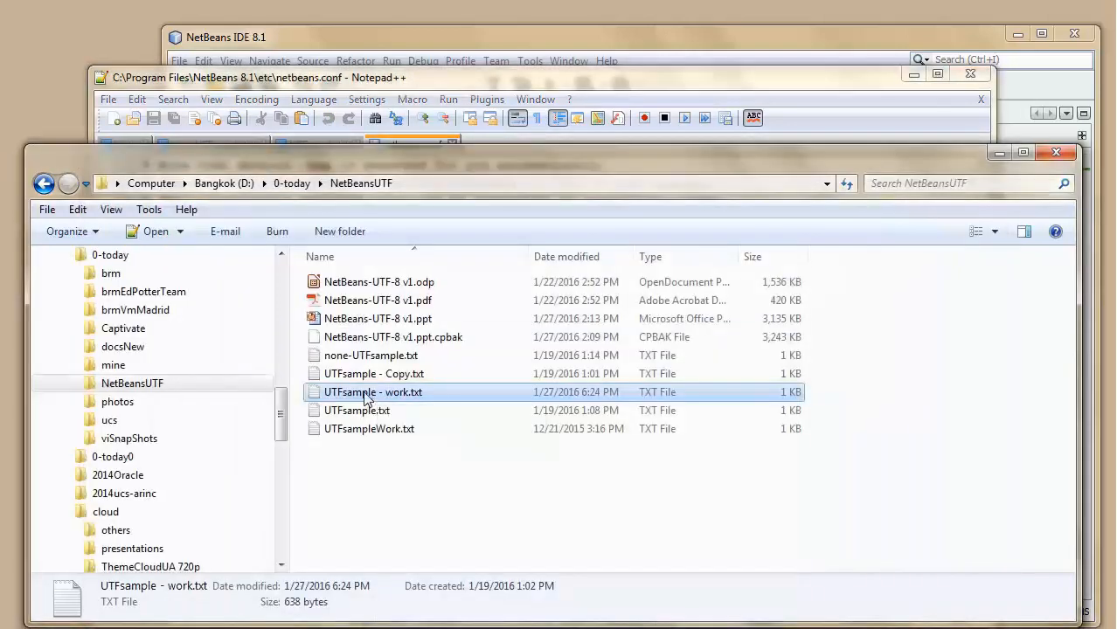
Step: Reopen the work file, add the word editing on line 12 and save
double_click(374, 392)
text(e)
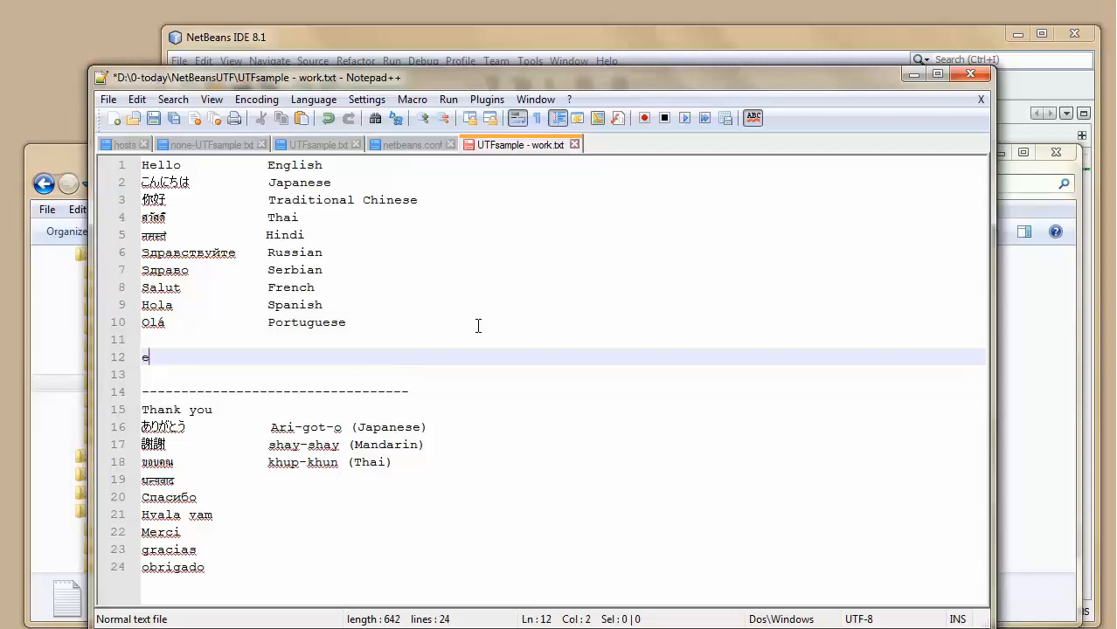
text(diting)
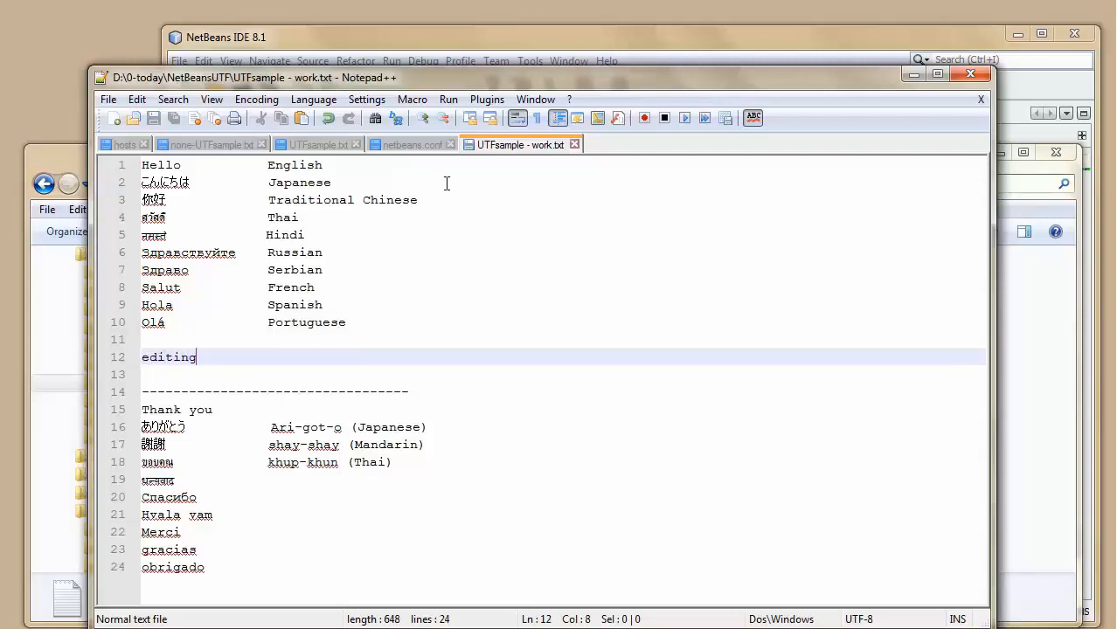
click(409, 143)
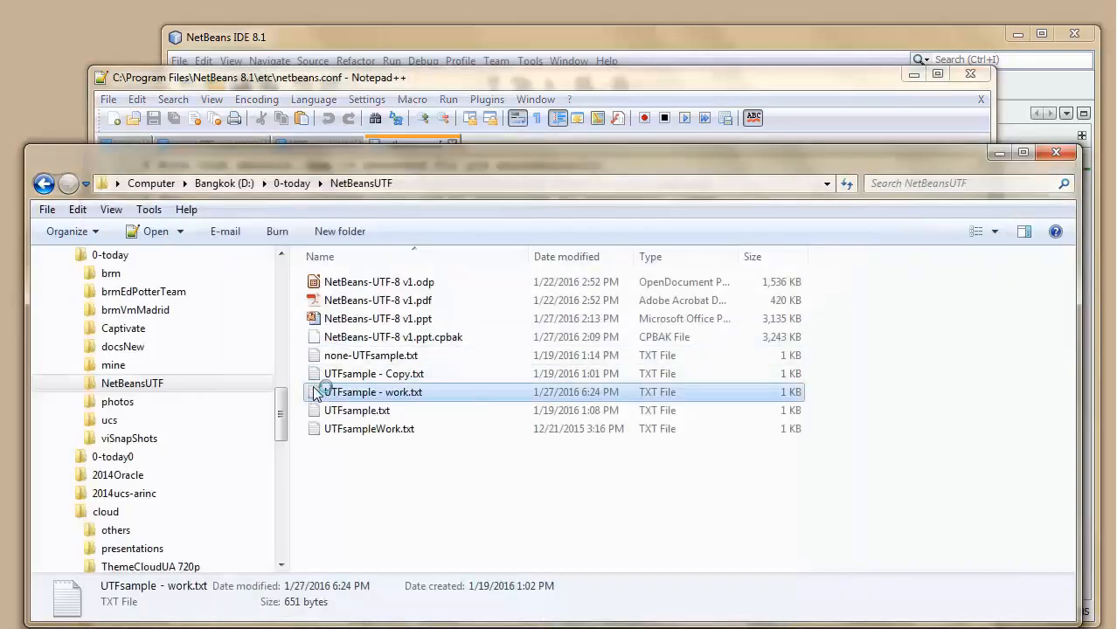
Step: Browse to C:\Program Files\NetBeans 8.1\etc and relaunch Notepad++ as administrator
double_click(375, 392)
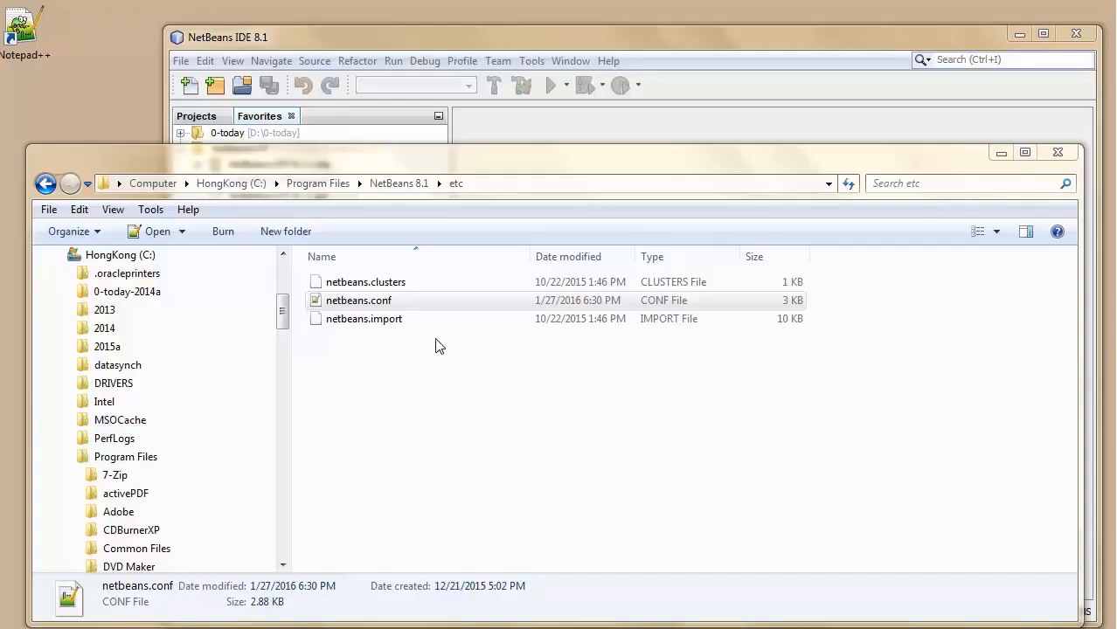
click(358, 301)
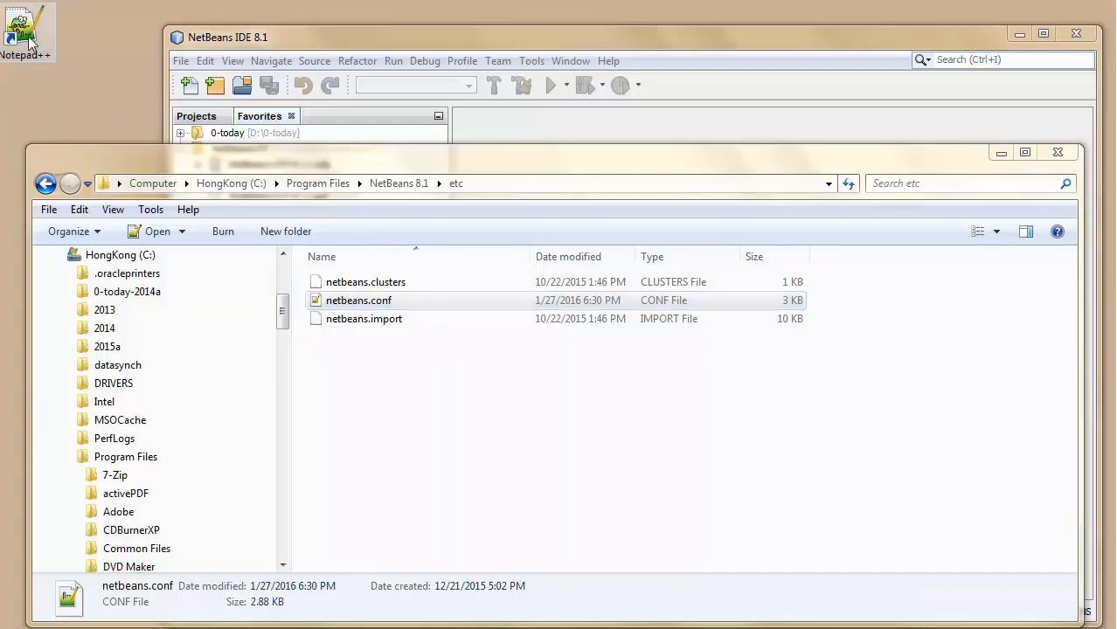
right_click(26, 32)
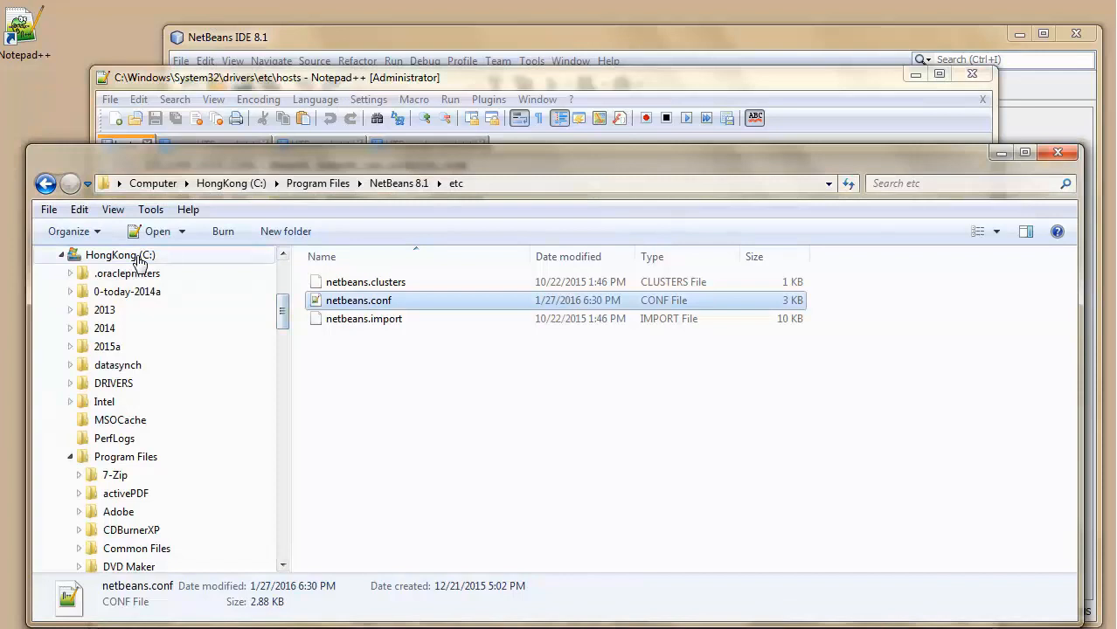
mouse_move(341, 262)
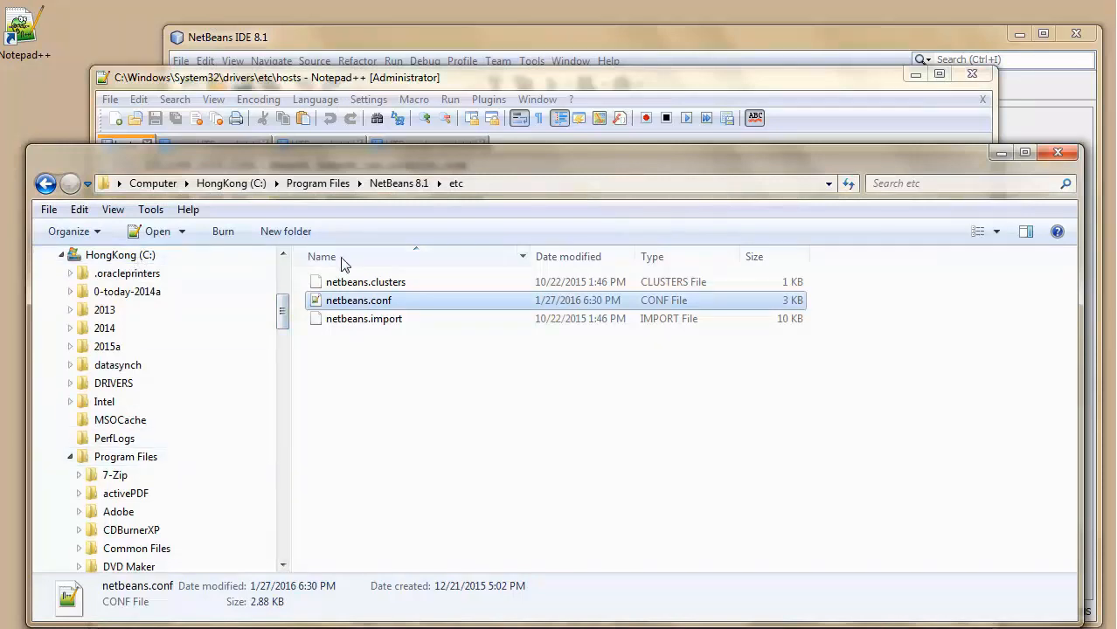
Step: Open netbeans.conf from the etc folder in the administrator Notepad++
scroll(down, 3)
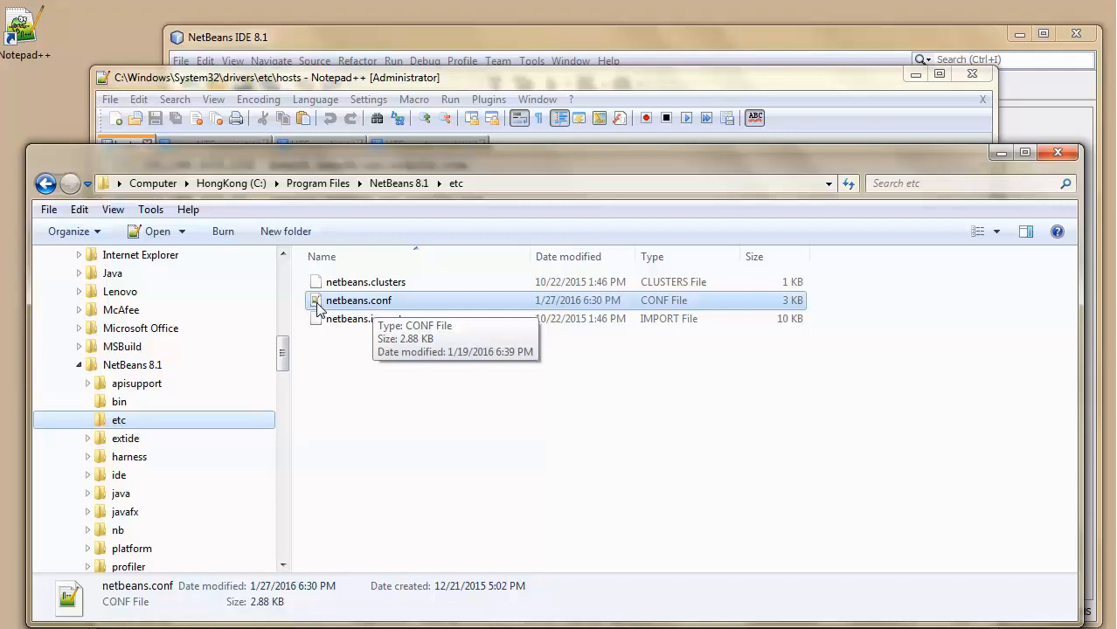
double_click(358, 300)
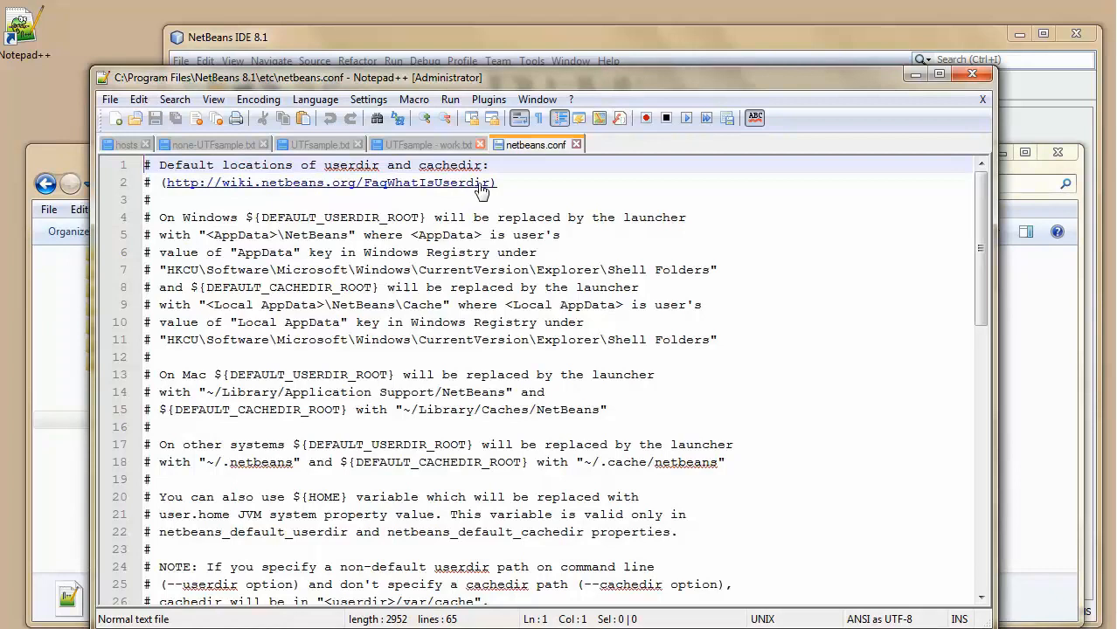
Step: Append -J-Dfile.encoding=UTF-8 inside the netbeans_default_options quotes and save netbeans.conf
scroll(down, 3)
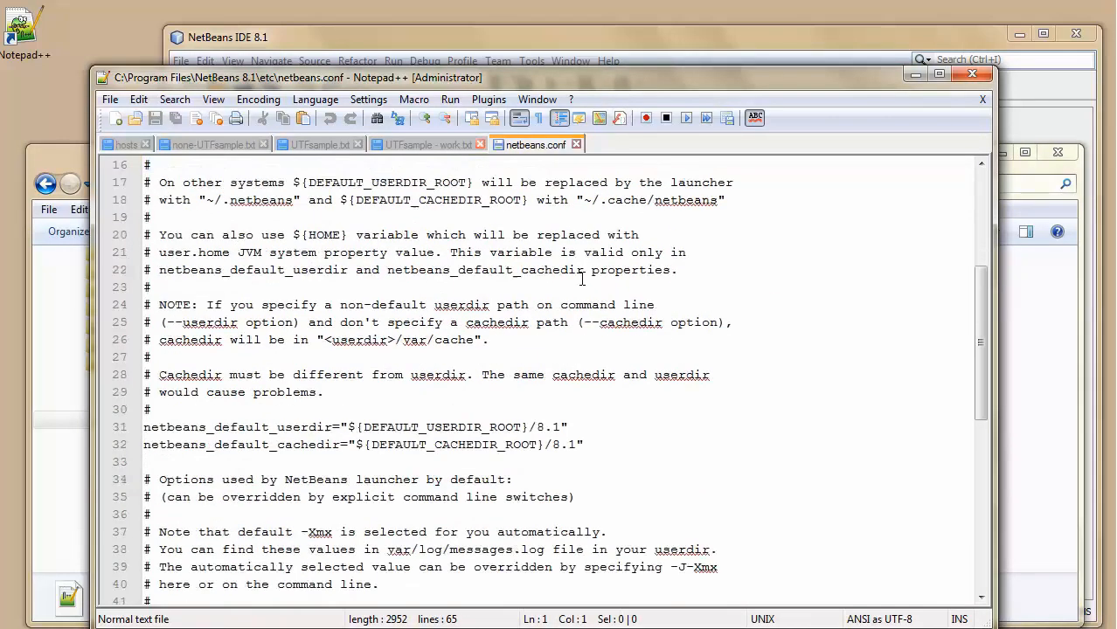
scroll(down, 3)
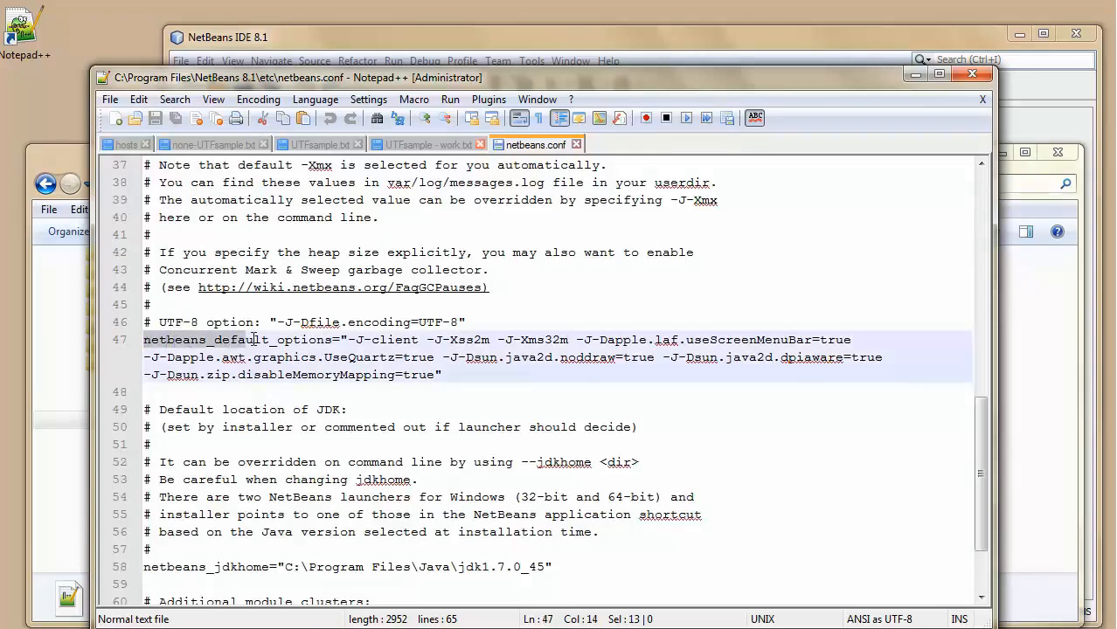
click(350, 321)
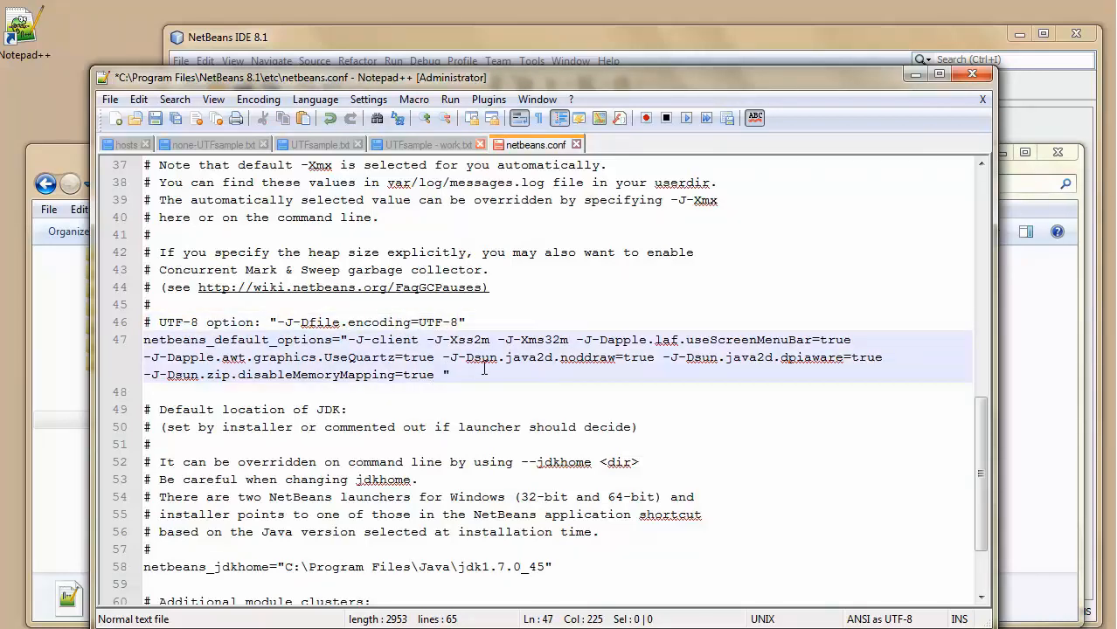
text(-J-Dfile.encoding=UTF-8)
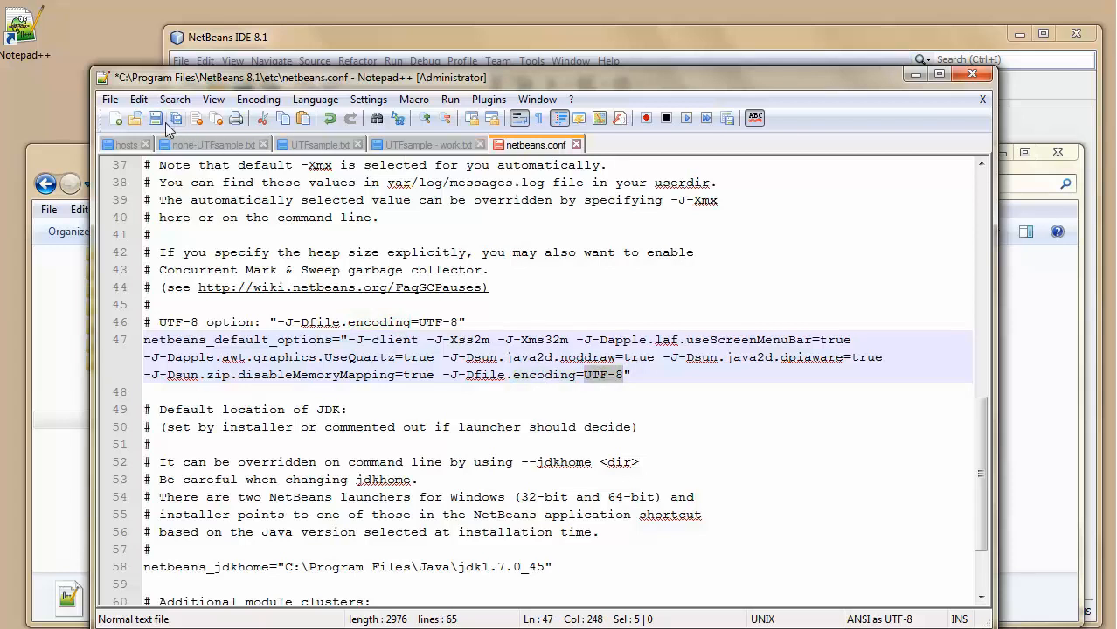
click(156, 119)
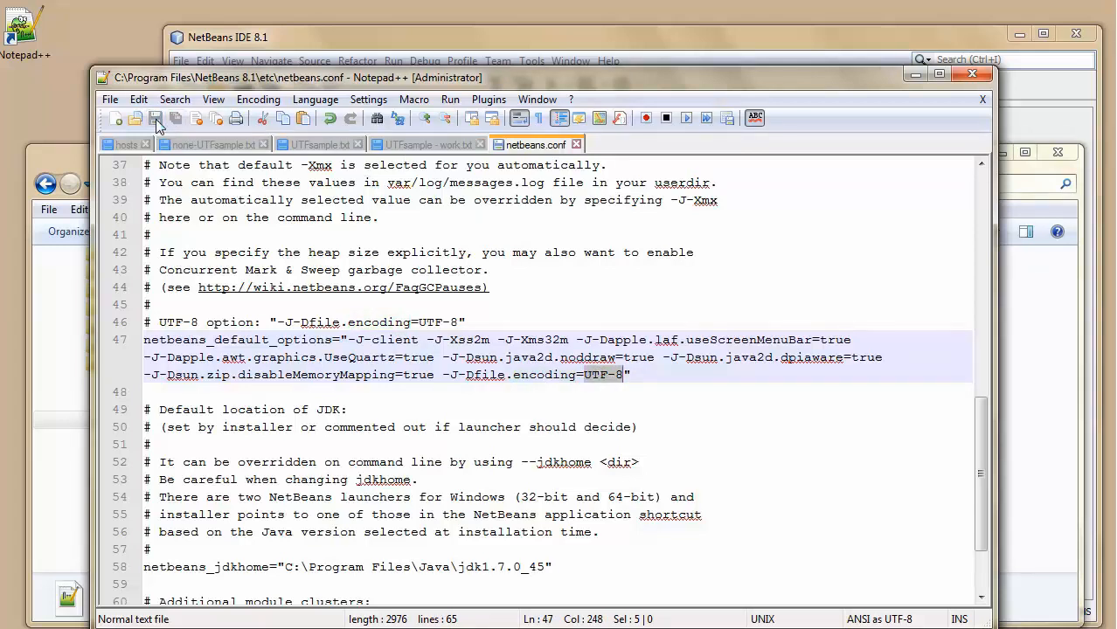
mouse_move(563, 149)
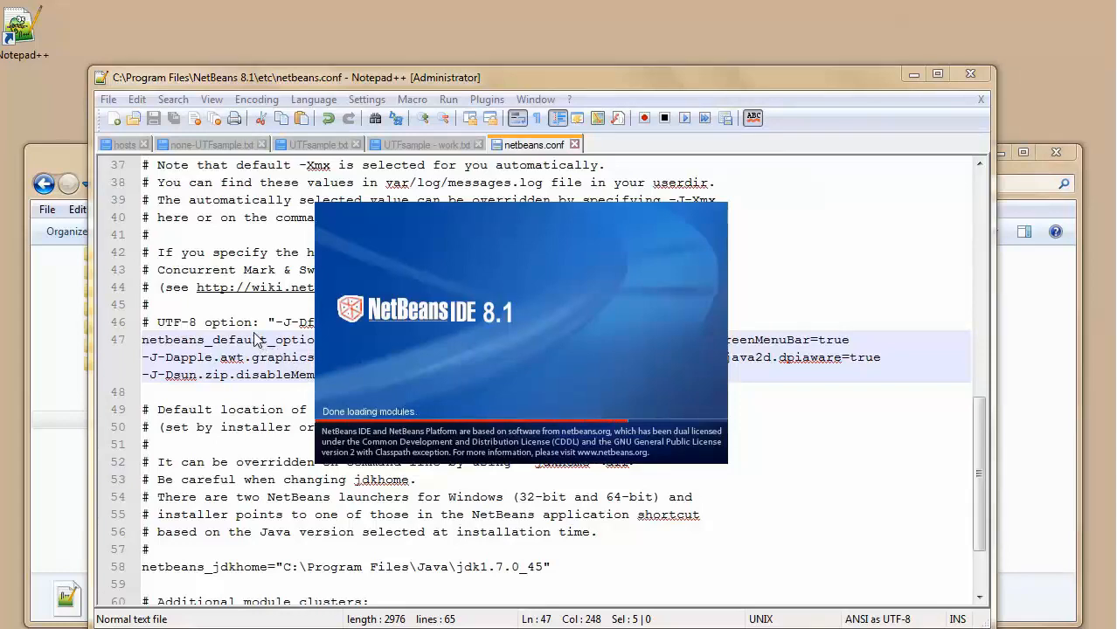
mouse_move(217, 294)
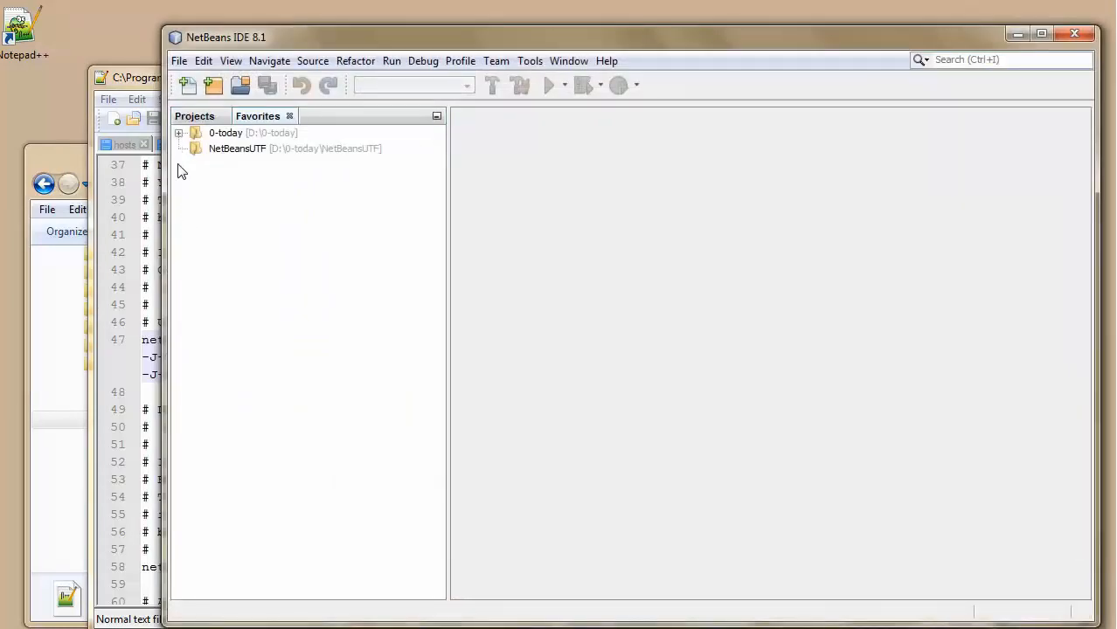
Step: Open UTFsample - work.txt from the NetBeansUTF favorite, now showing all scripts correctly, and save it
click(180, 149)
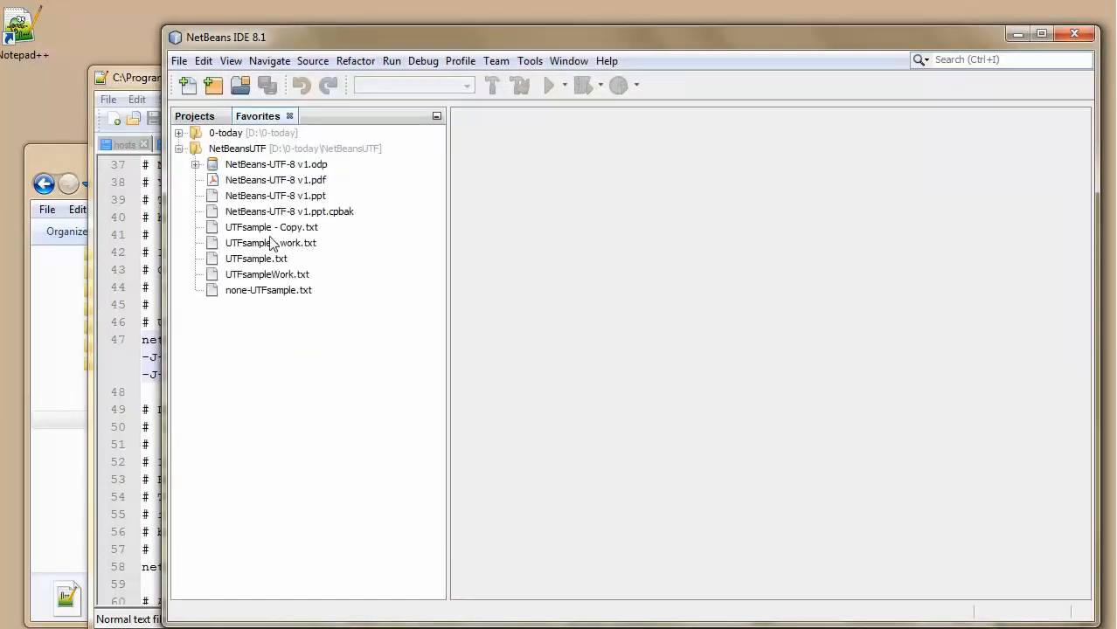
click(271, 243)
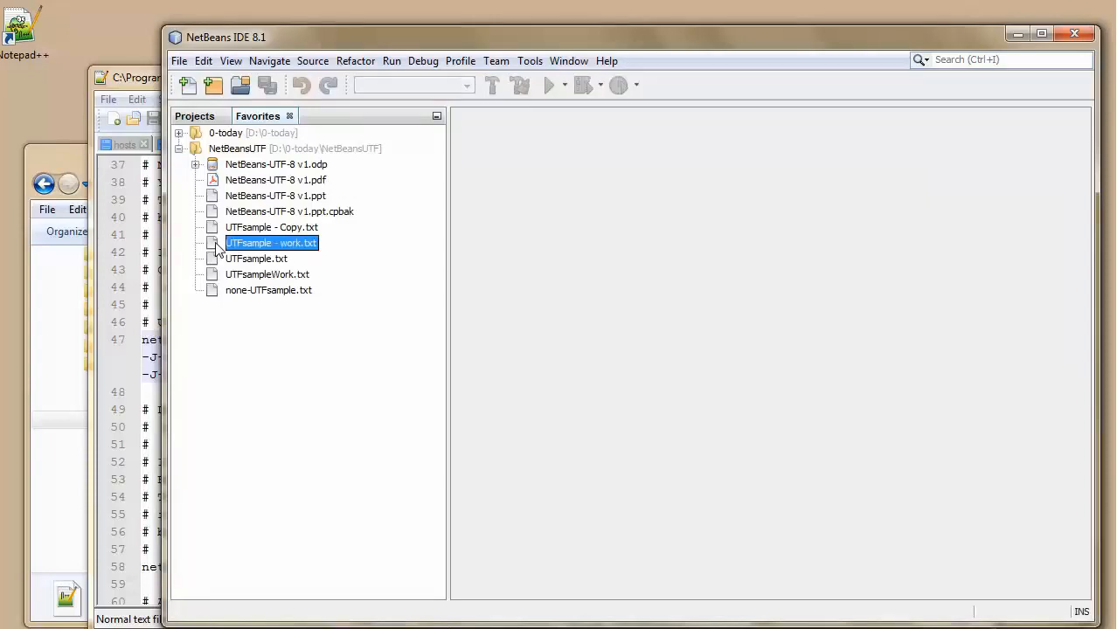
double_click(271, 242)
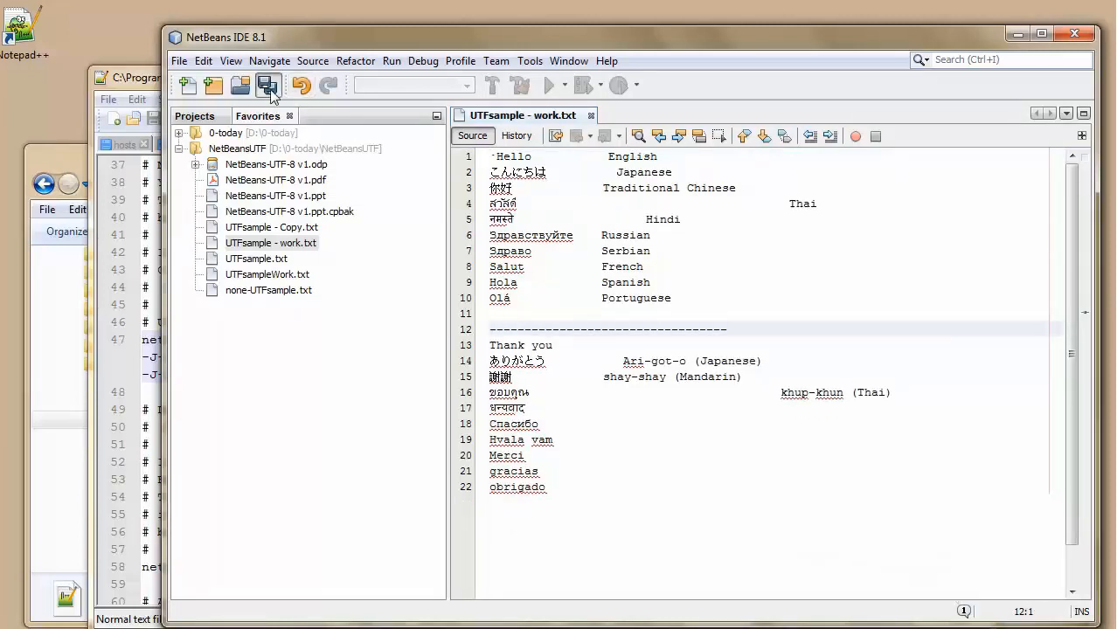
click(269, 84)
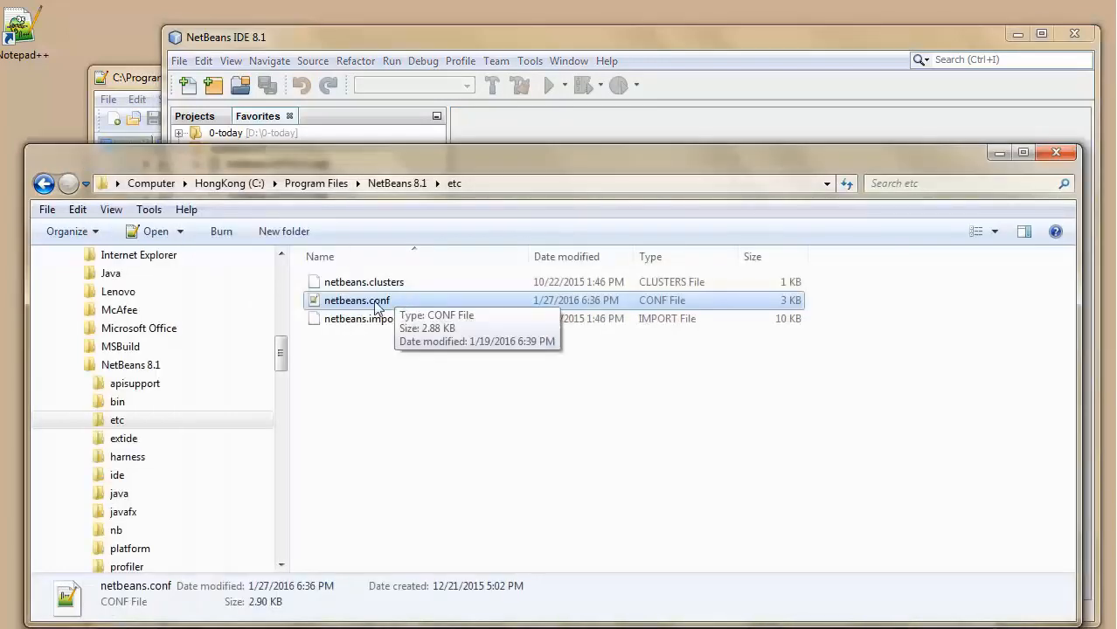
Step: Open the work sample file from the NetBeansUTF folder in Notepad++ and reload NetBeans's changes
scroll(down, 3)
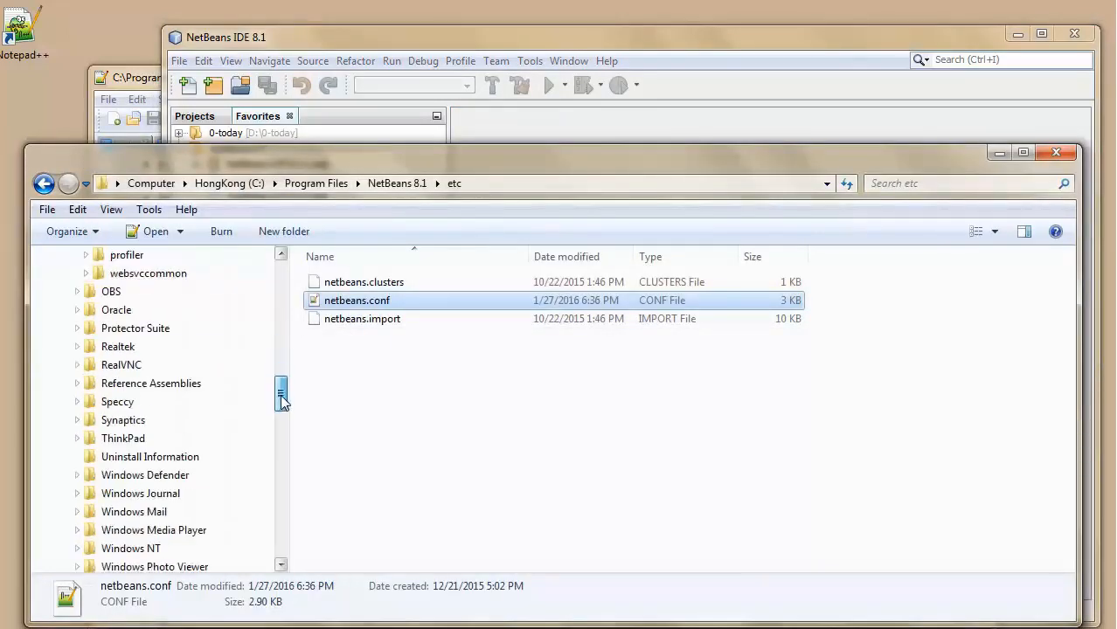
click(133, 437)
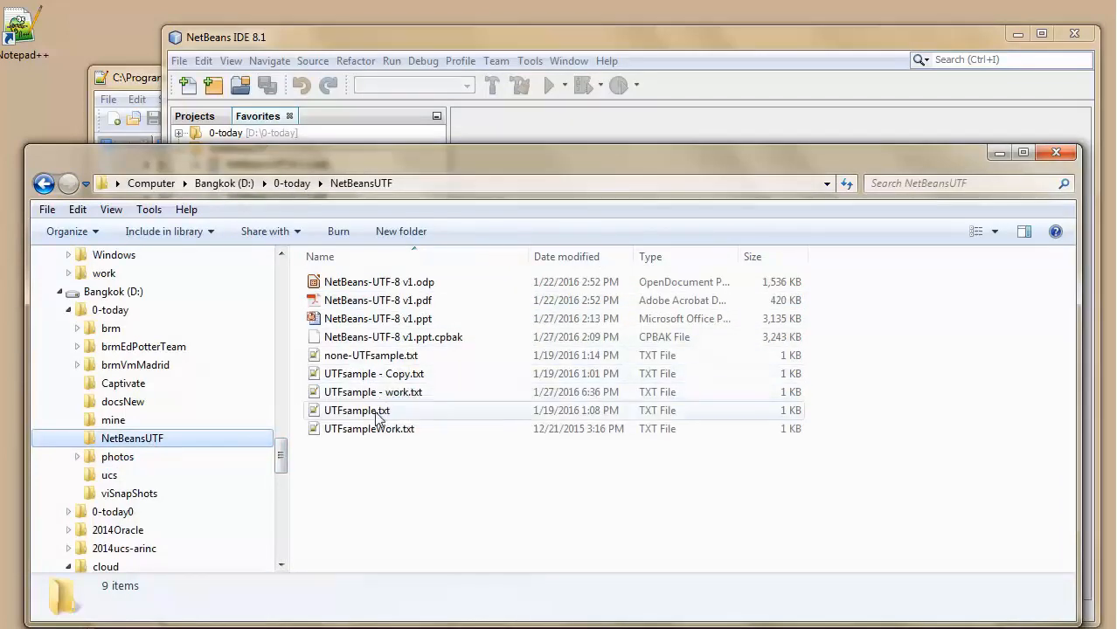
double_click(373, 392)
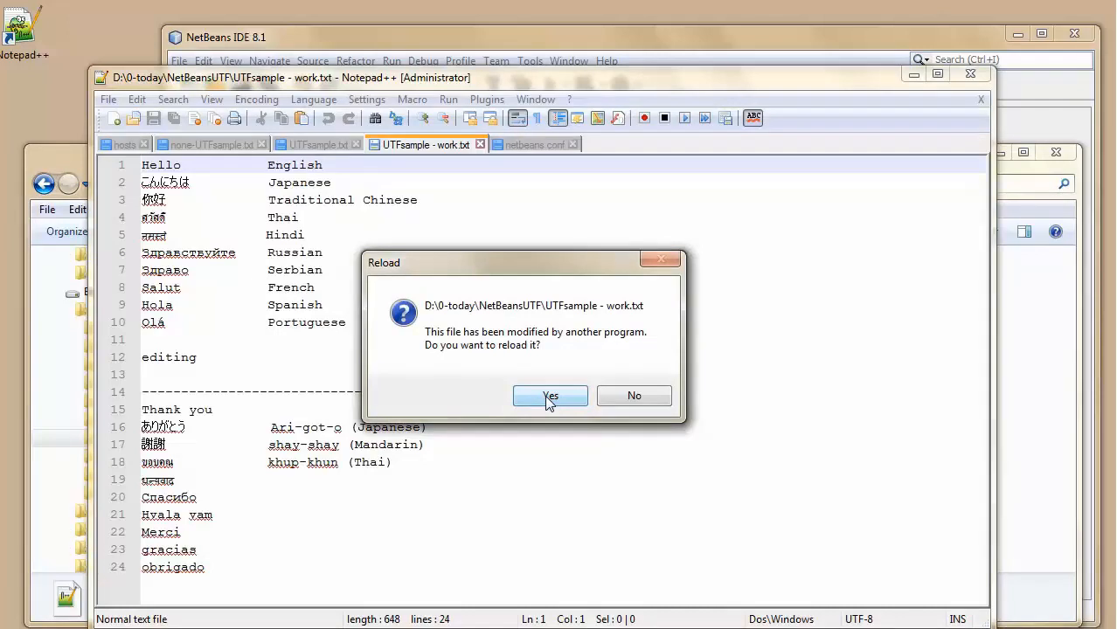
click(549, 395)
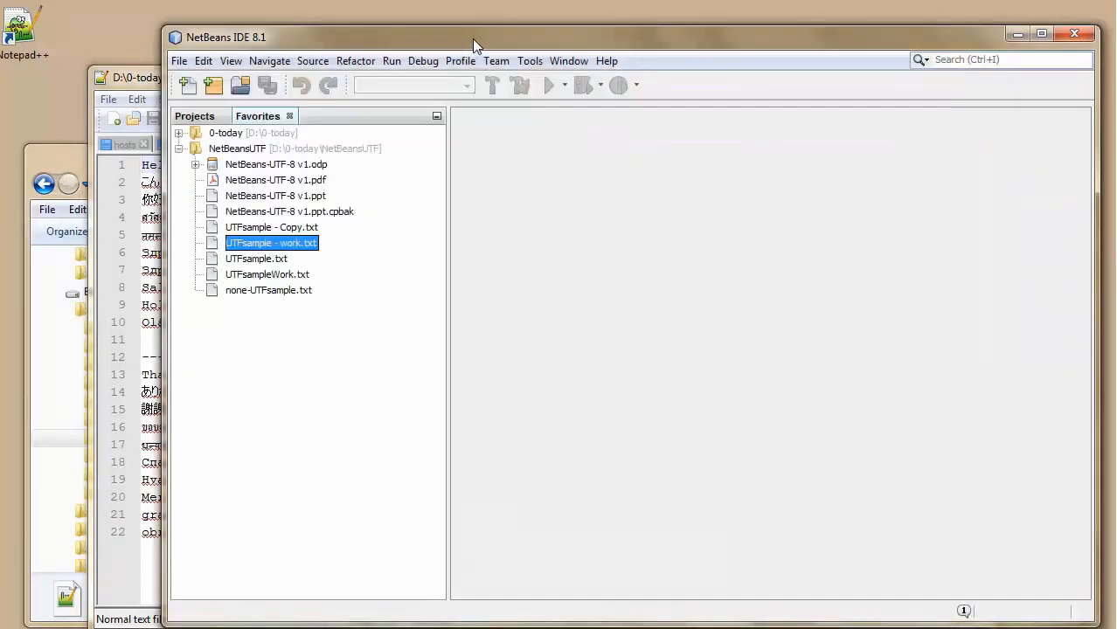
Step: Add a new line 'Edit: こんにちは' to UTFsample - work.txt by copying the Japanese greeting
double_click(271, 241)
text(\)
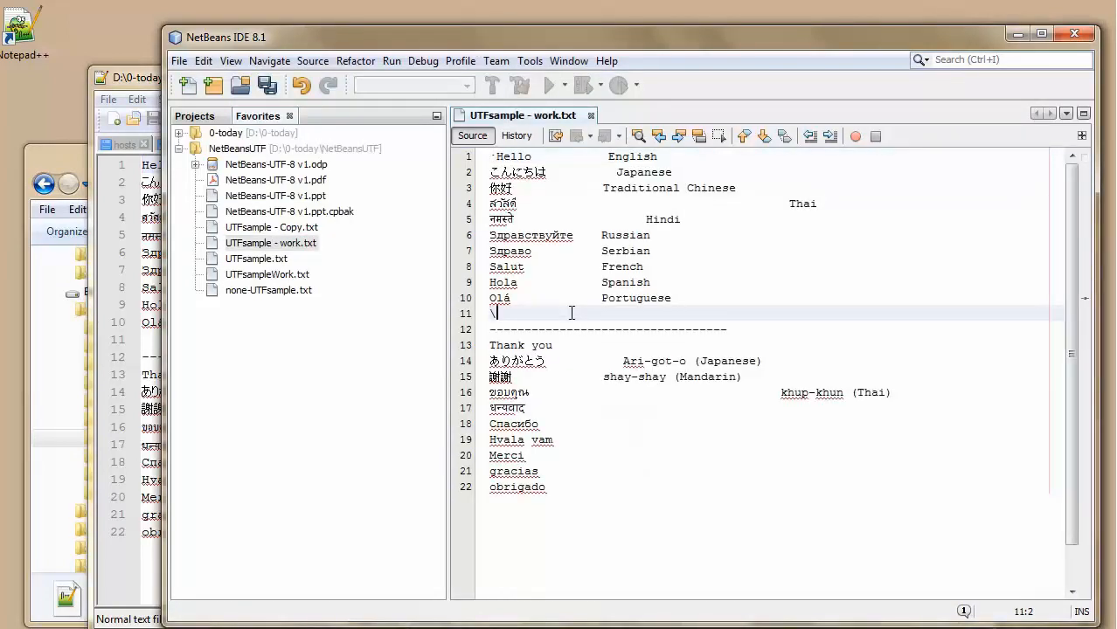
key(enter)
text(Edit)
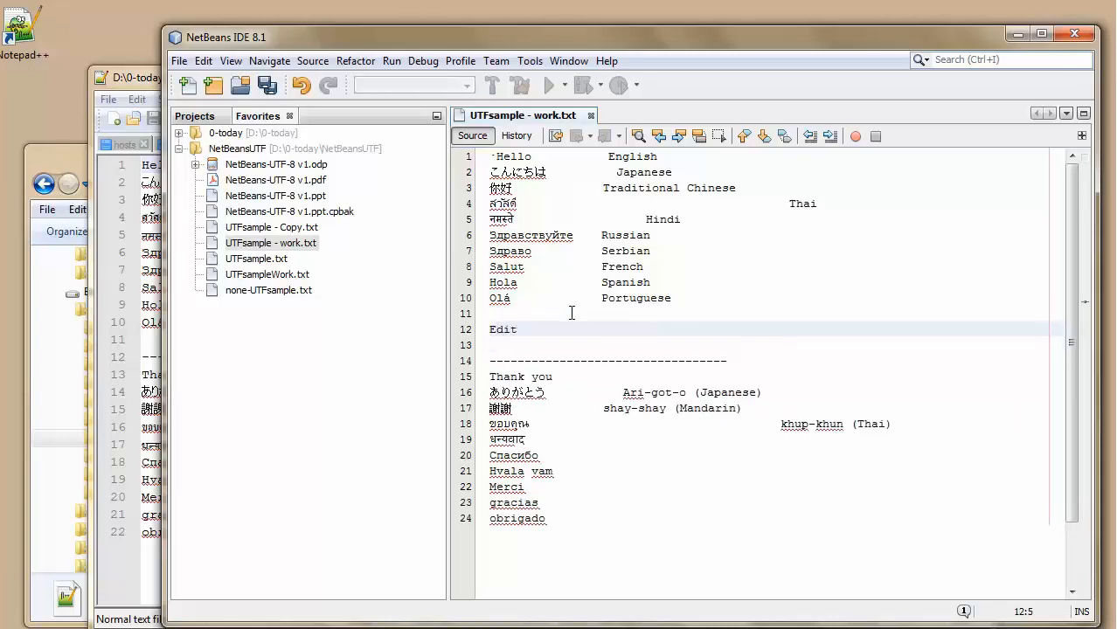
click(516, 328)
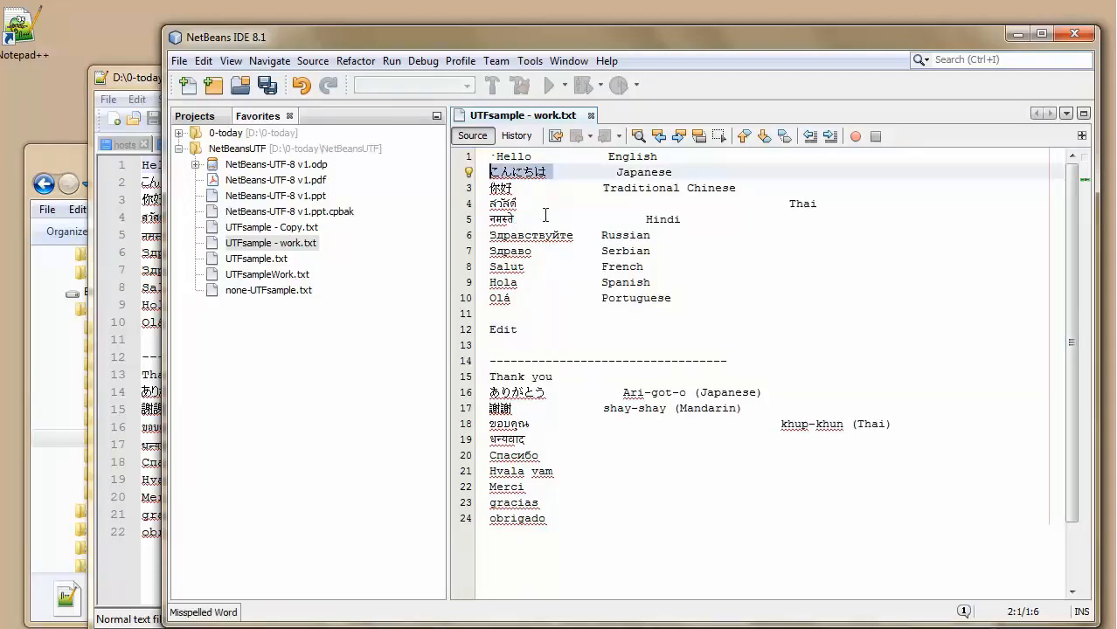
click(591, 342)
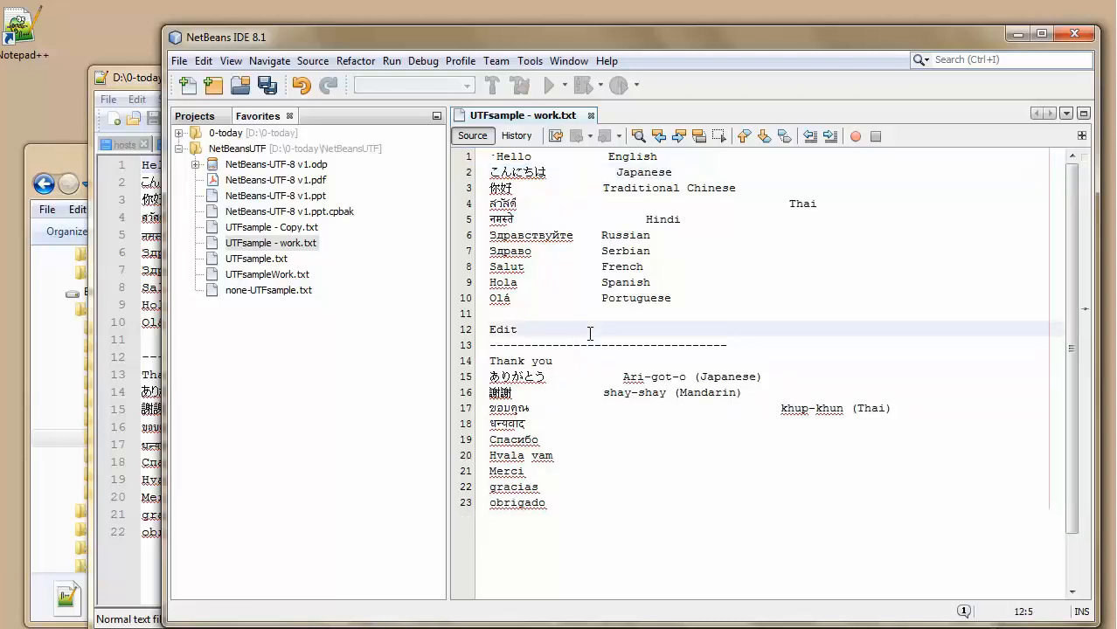
text(こんにちは)
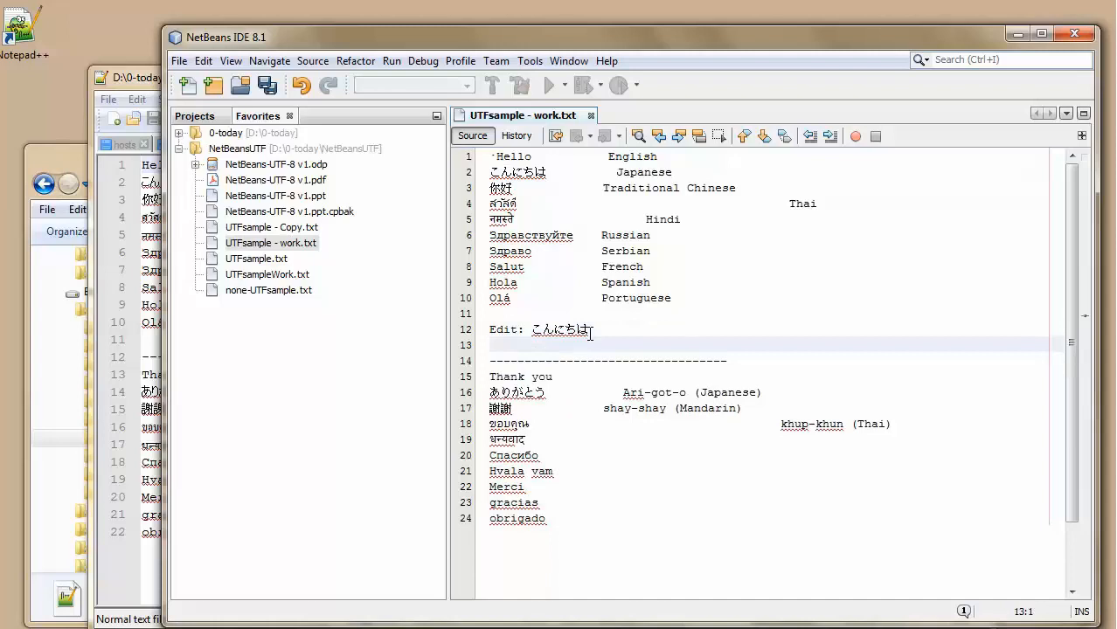
Step: Save the edited file and reopen it to confirm the Japanese text is intact
key(ctrl+s)
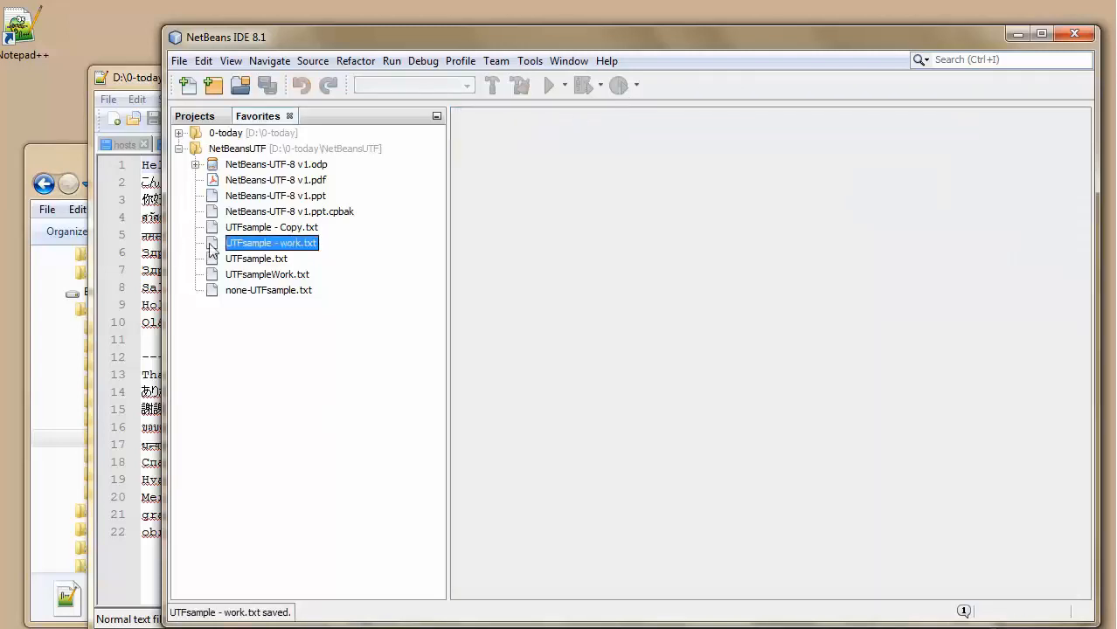
double_click(273, 243)
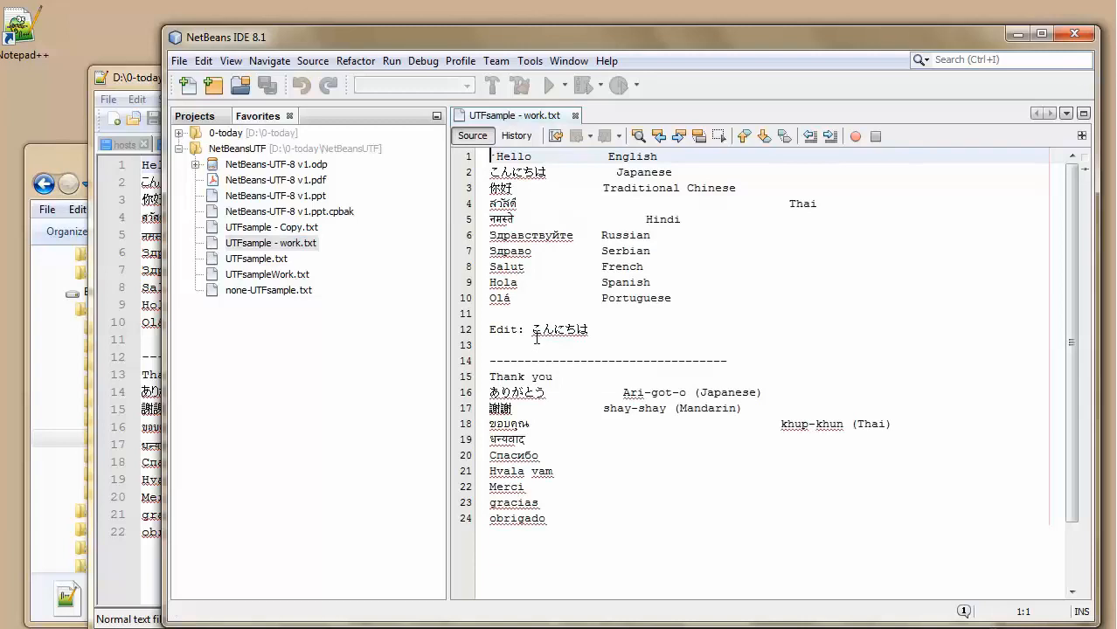